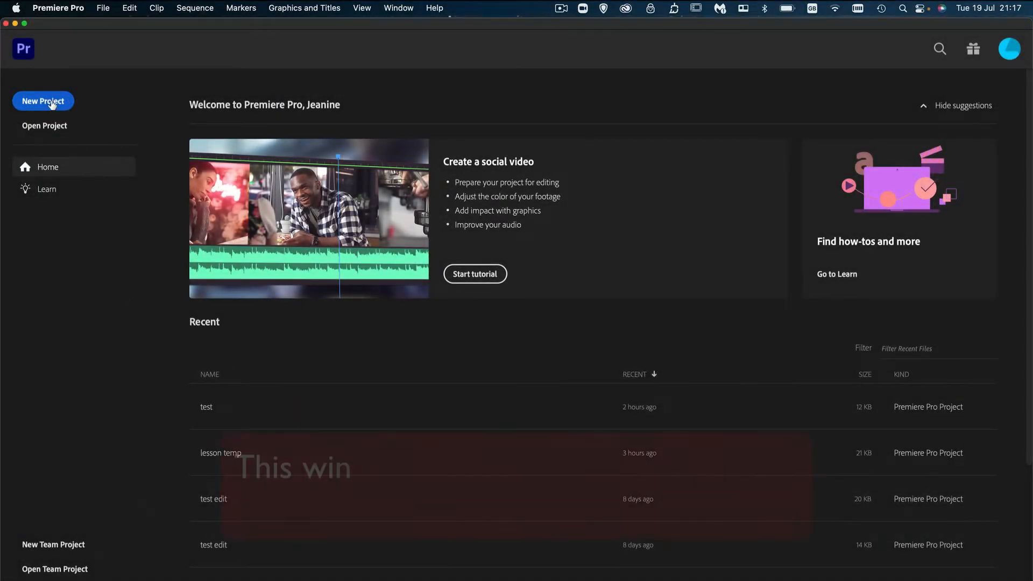
Start a new project and name it 'lesson 1' on the import screen
{"action": "left_click", "coordinate": [44, 101]}
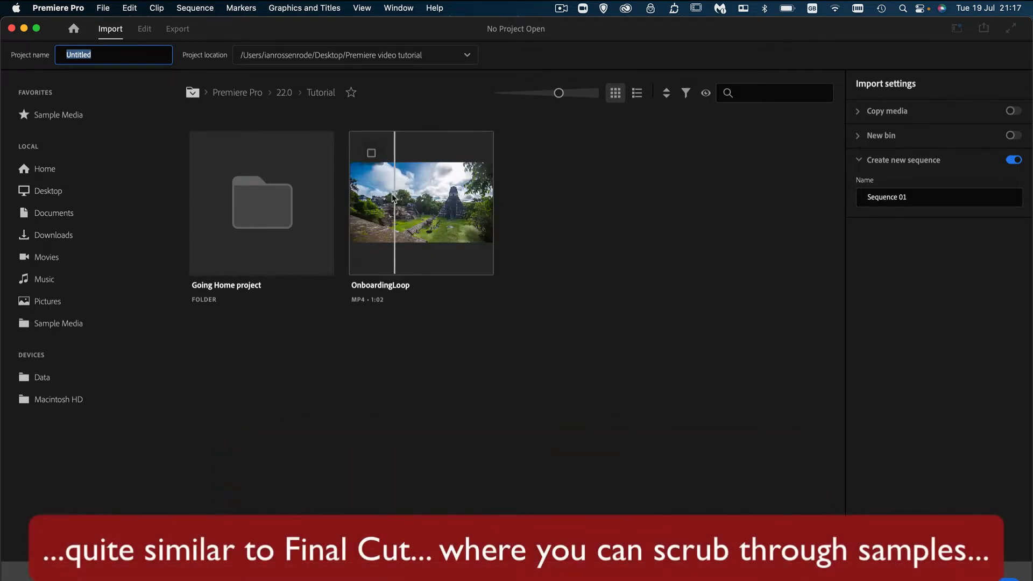
{"action": "mouse_move", "coordinate": [391, 203]}
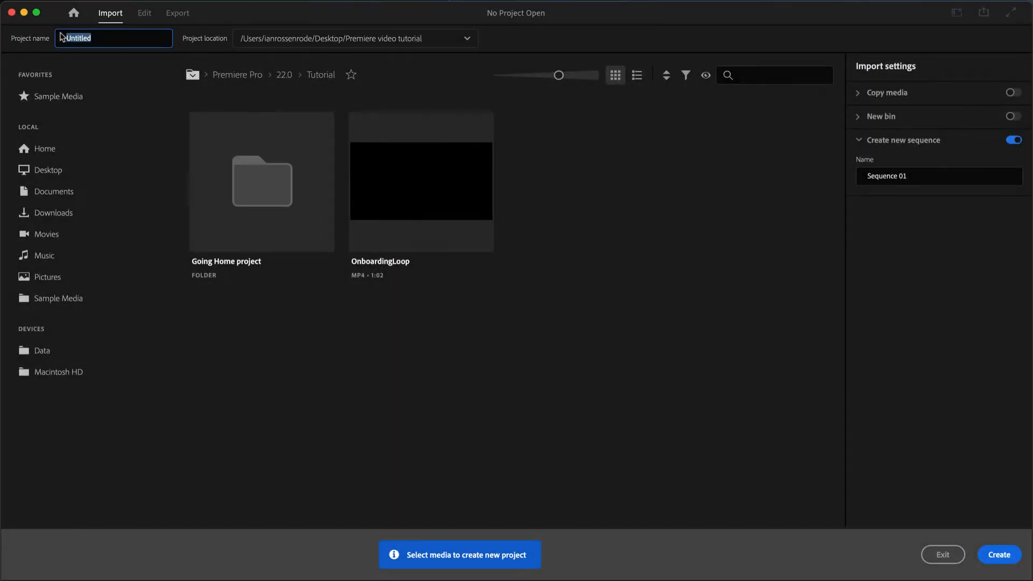
{"action": "type", "text": "lesso"}
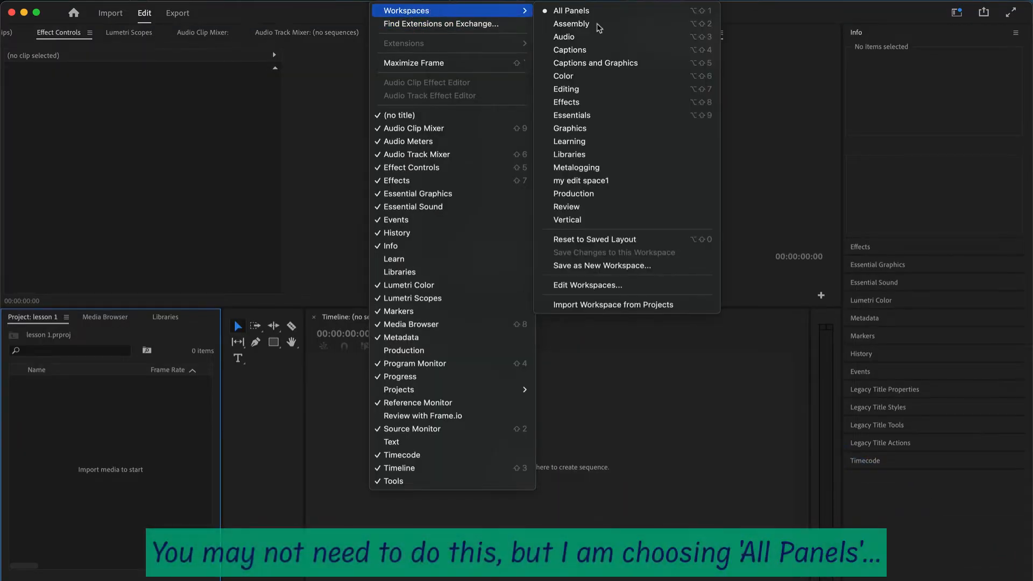
{"action": "mouse_move", "coordinate": [595, 63]}
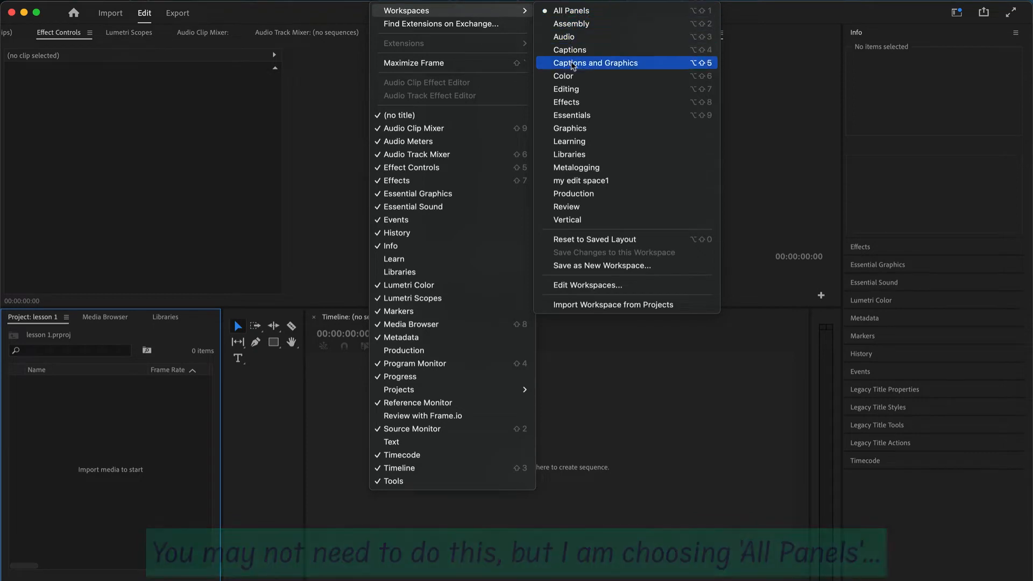
{"action": "mouse_move", "coordinate": [571, 206]}
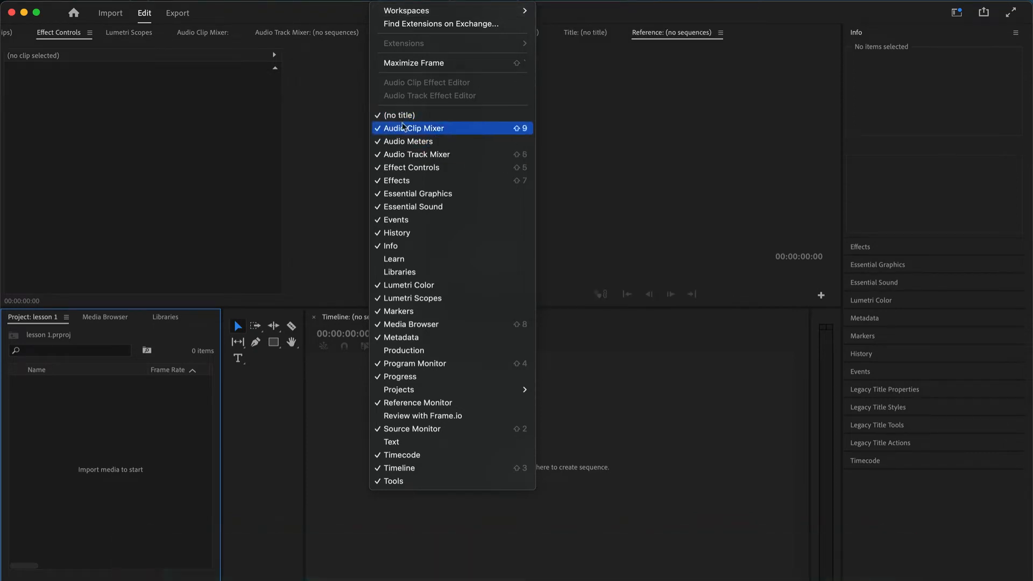
{"action": "mouse_move", "coordinate": [396, 180]}
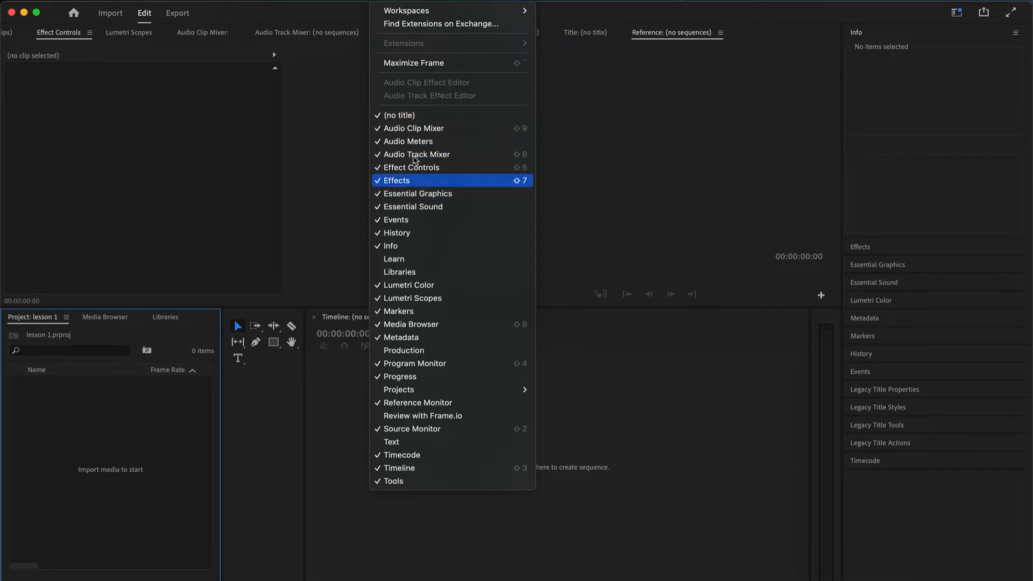
{"action": "mouse_move", "coordinate": [399, 311]}
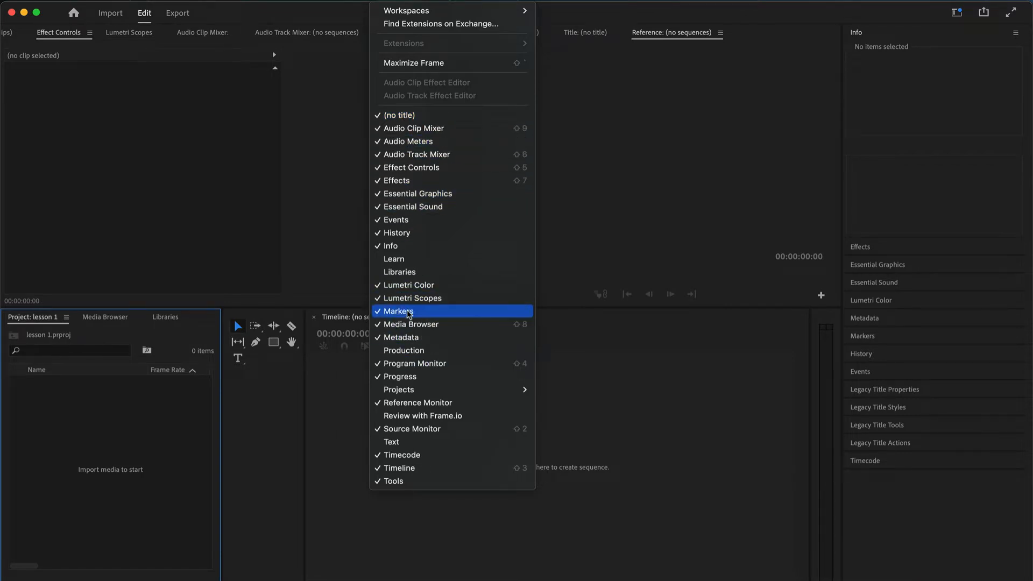
Close the Window panel list, leaving the All Panels workspace showing
{"action": "left_click", "coordinate": [398, 311]}
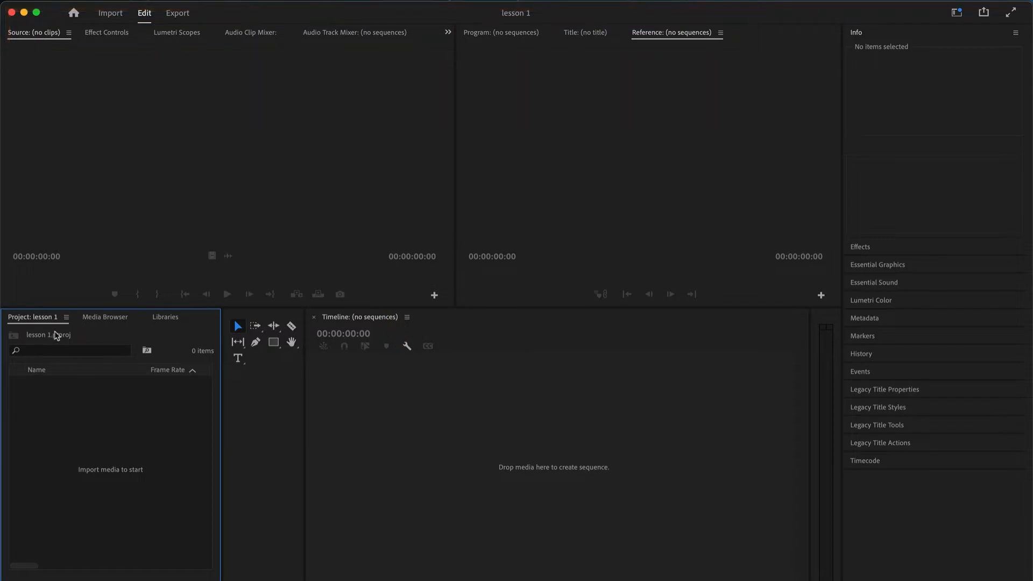
Import Seal in Ansteys Cove 1080.mov and drop it on the timeline as a new sequence
{"action": "left_click", "coordinate": [110, 13]}
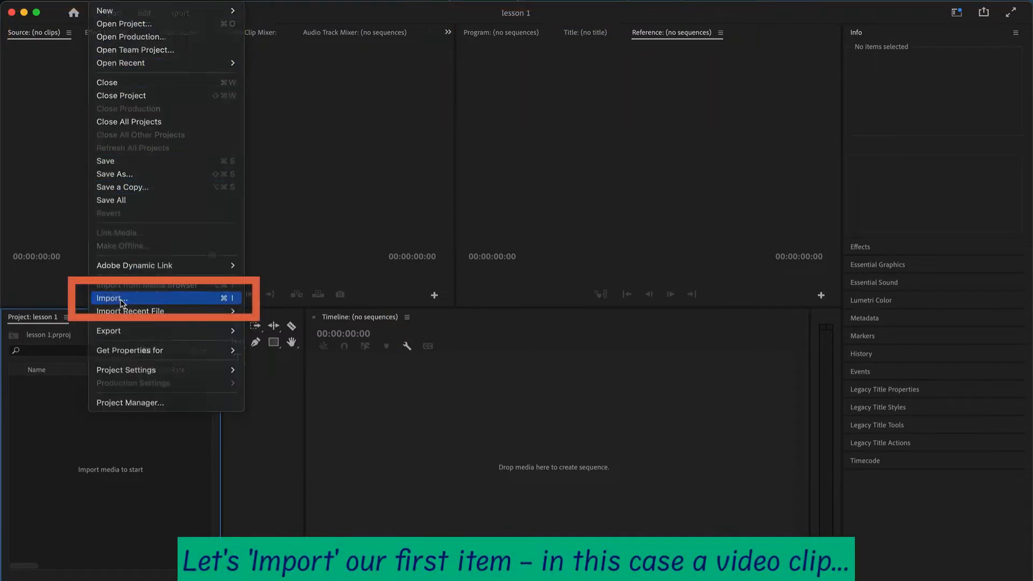
{"action": "left_click", "coordinate": [110, 298]}
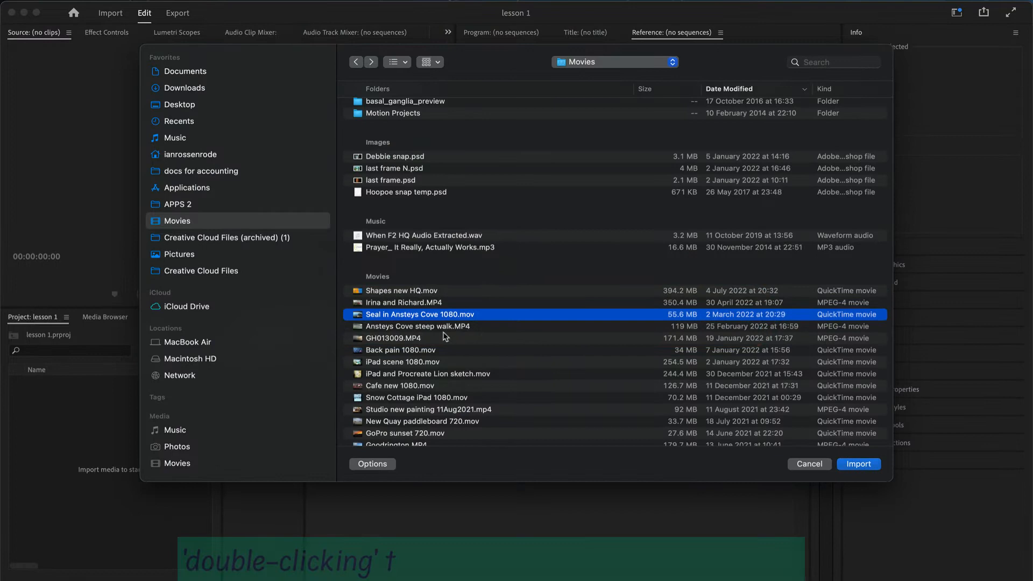
{"action": "double_click", "coordinate": [425, 314]}
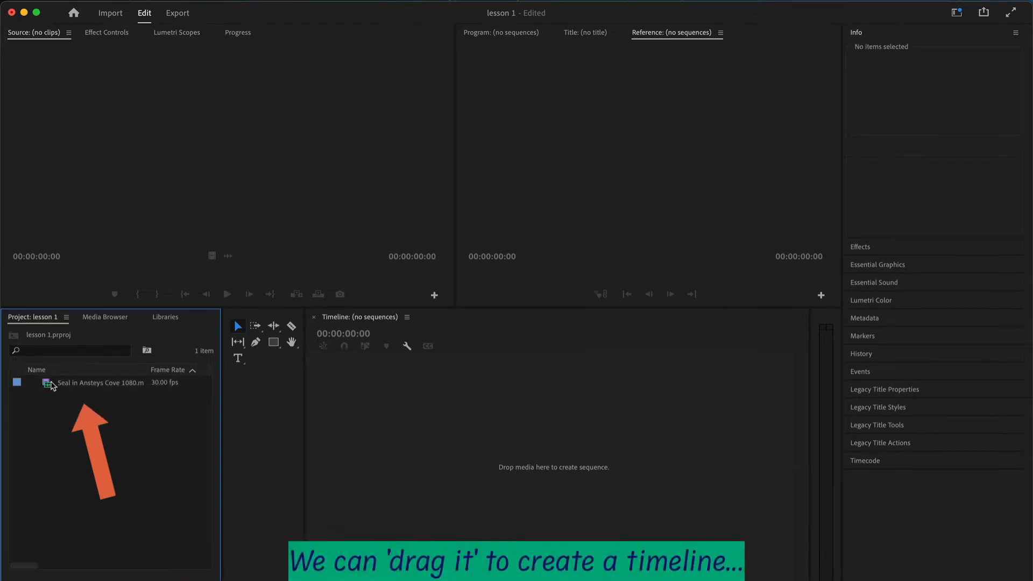
{"action": "left_click_drag", "start_coordinate": [99, 384], "coordinate": [534, 462]}
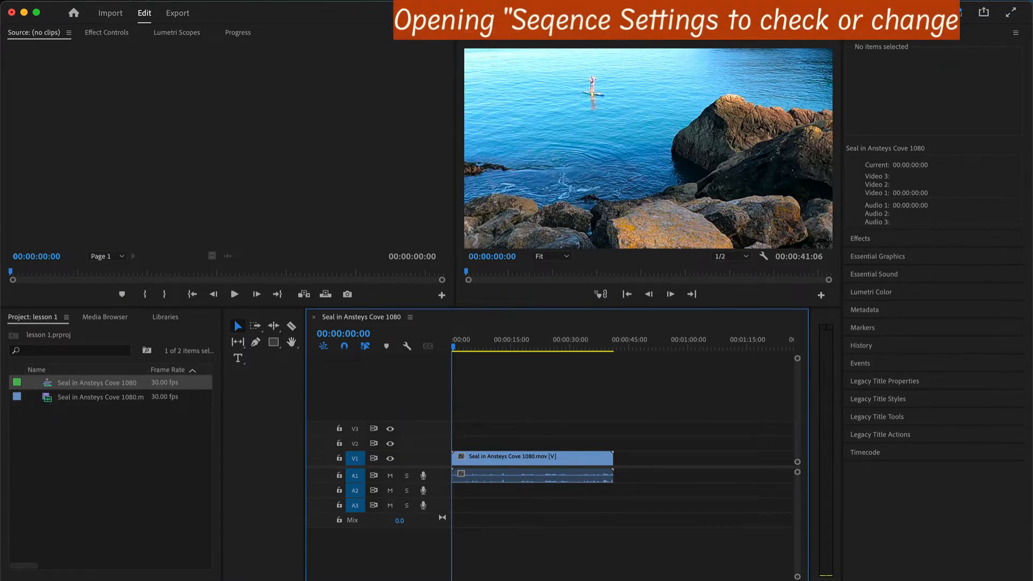
Review the sequence settings, confirming the 1920×1080 frame size
{"action": "left_click", "coordinate": [144, 13]}
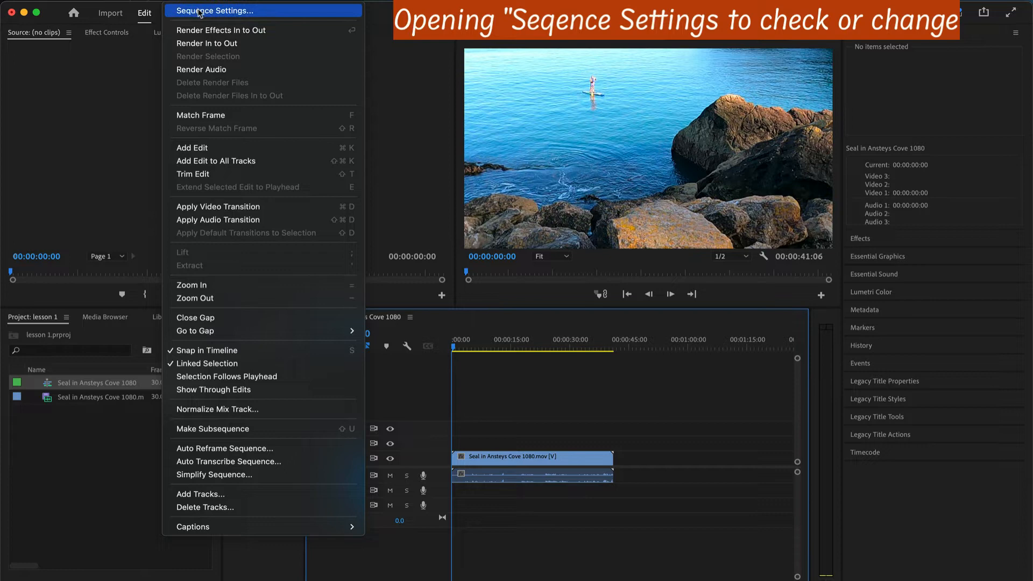
{"action": "left_click", "coordinate": [218, 11]}
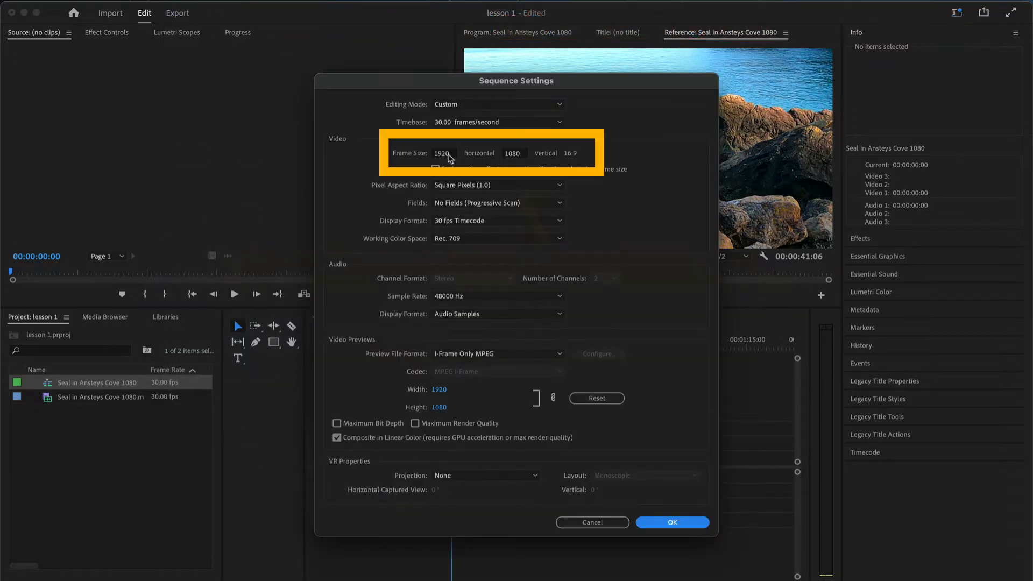
{"action": "left_click", "coordinate": [514, 153]}
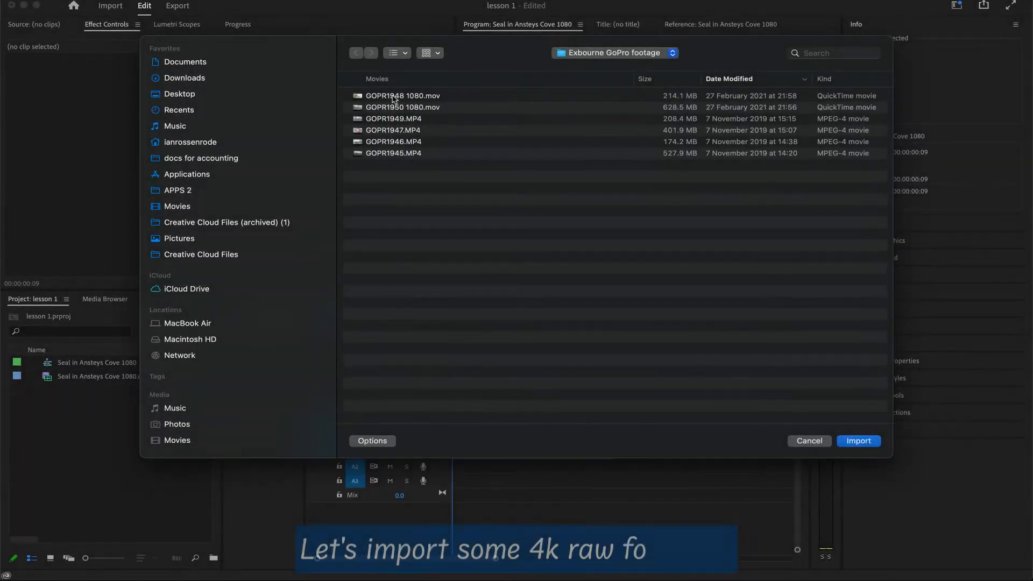
Import GOPR1947.MP4, place it above the seal clip and scale it down to 64
{"action": "left_click", "coordinate": [394, 130]}
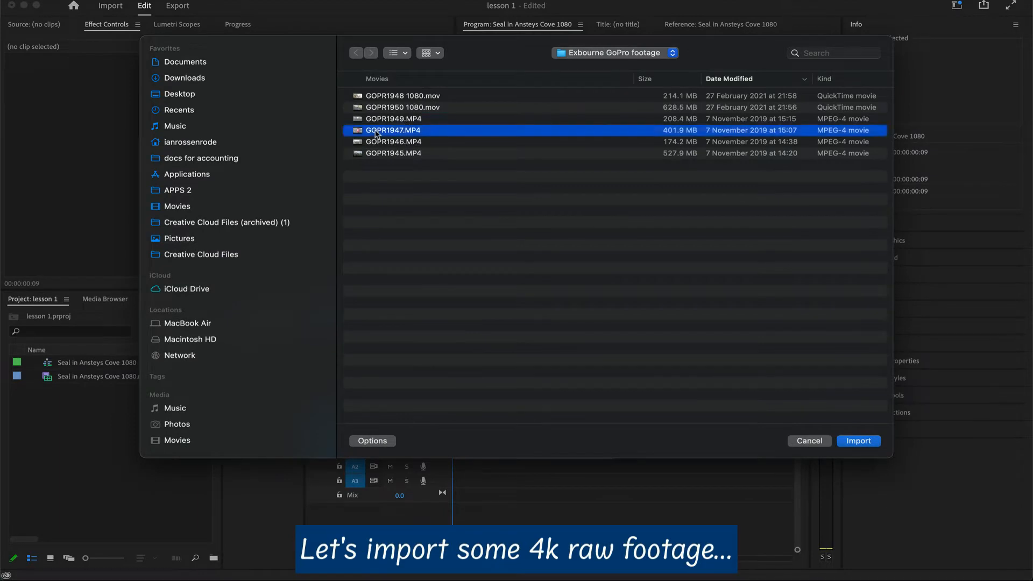
{"action": "left_click", "coordinate": [858, 441]}
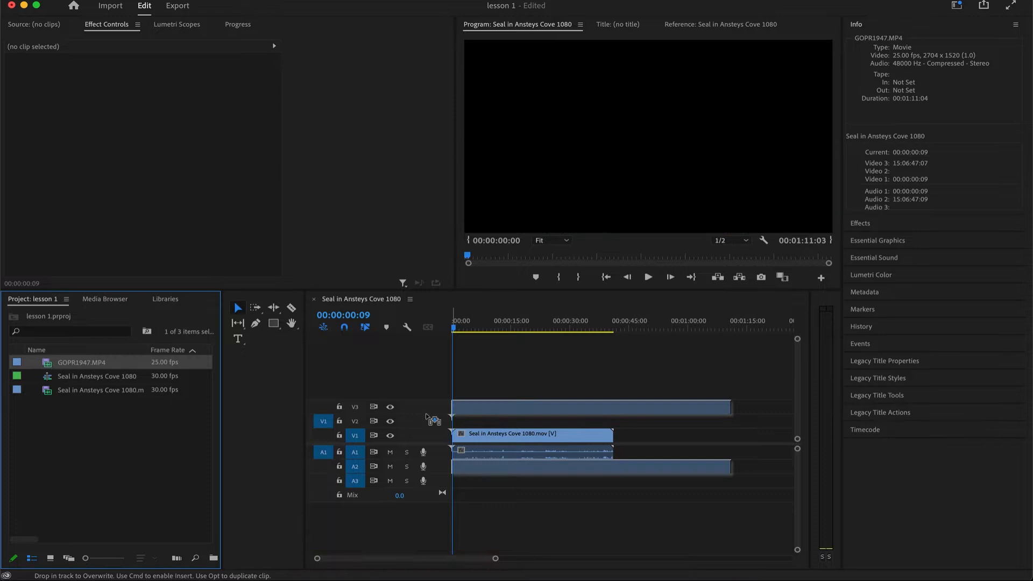
{"action": "left_click_drag", "start_coordinate": [81, 363], "coordinate": [591, 407]}
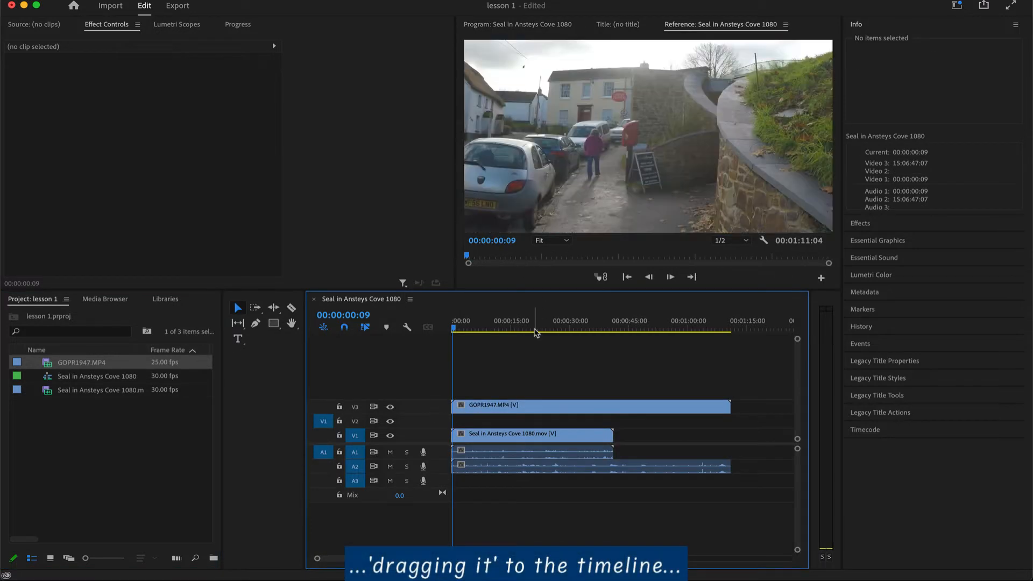
{"action": "left_click", "coordinate": [593, 407]}
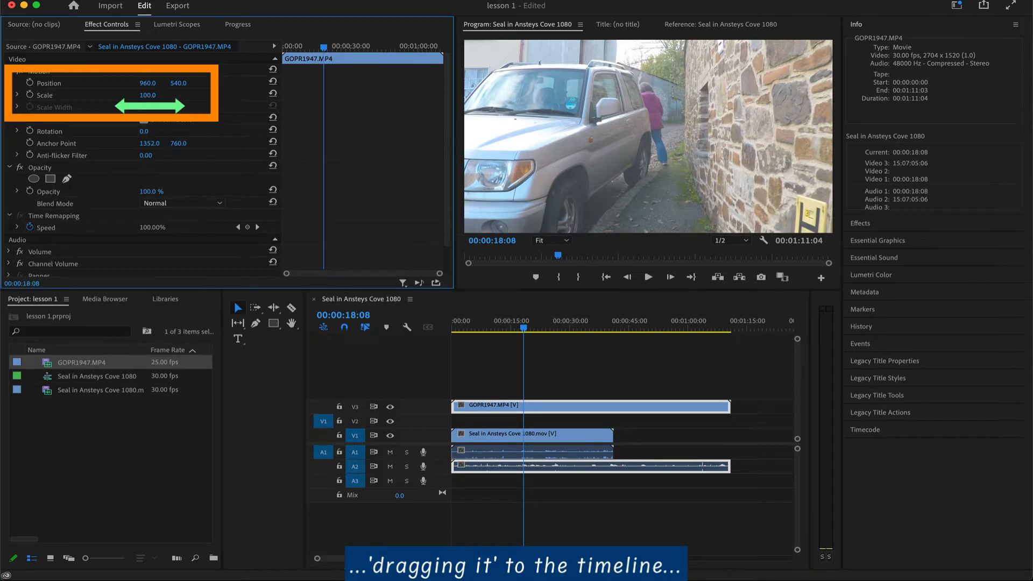
{"action": "left_click_drag", "start_coordinate": [147, 95], "coordinate": [131, 95]}
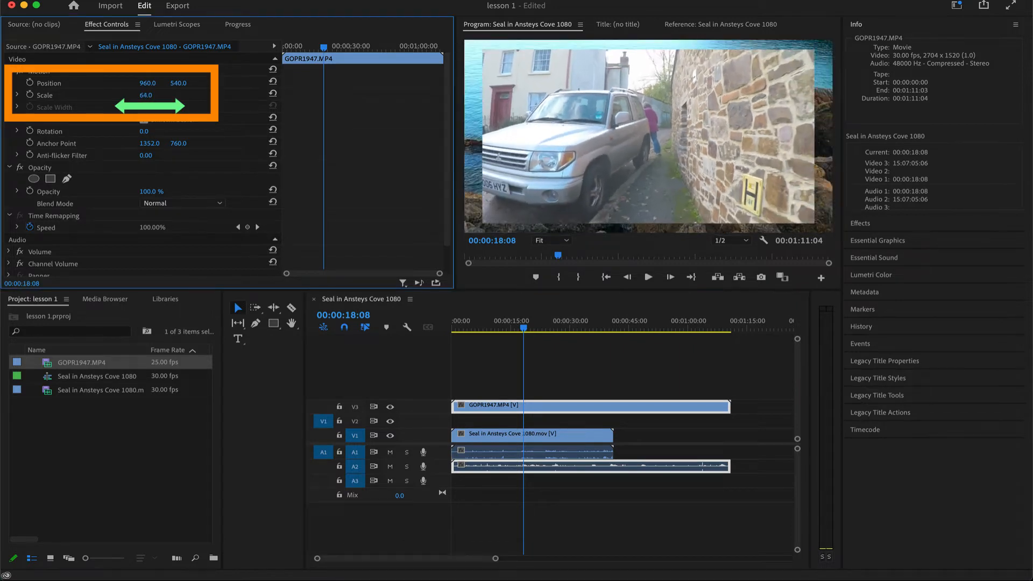
{"action": "left_click_drag", "start_coordinate": [145, 95], "coordinate": [177, 94]}
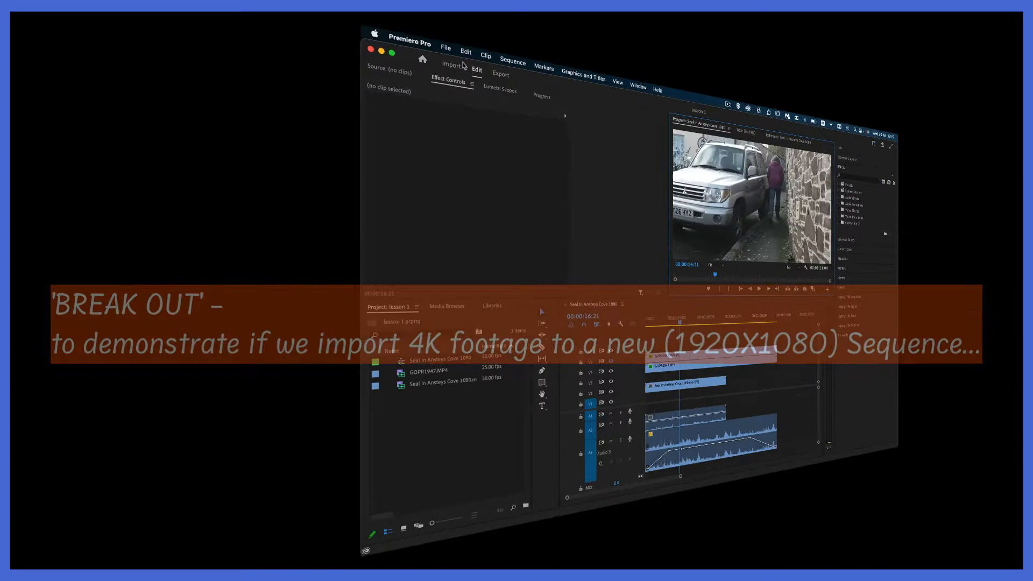
Create a DSLR 1080p30 Sequence 01 and add GOPR1947.MP4, keeping existing settings at the mismatch warning
{"action": "left_click", "coordinate": [446, 47]}
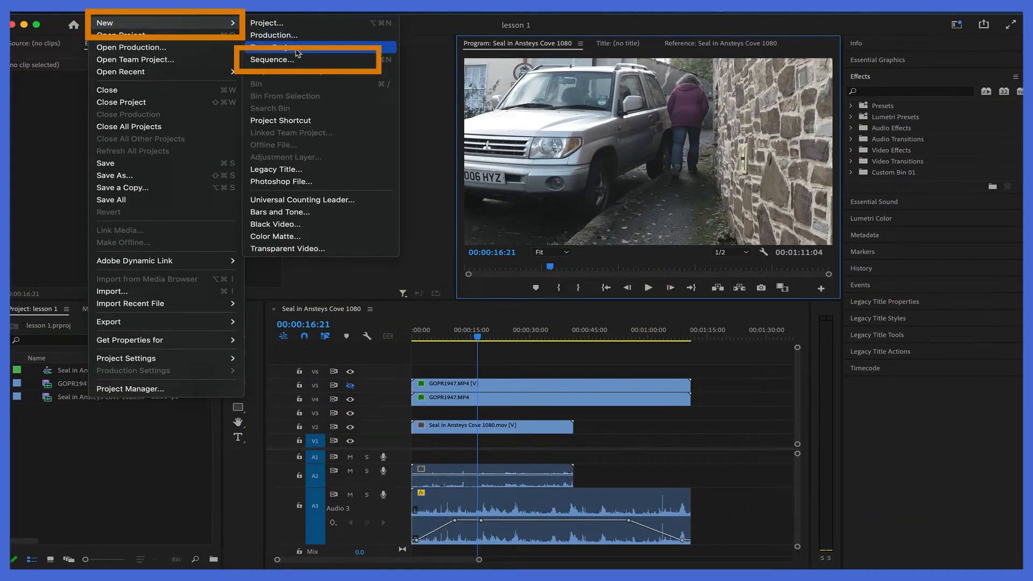
{"action": "mouse_move", "coordinate": [277, 60]}
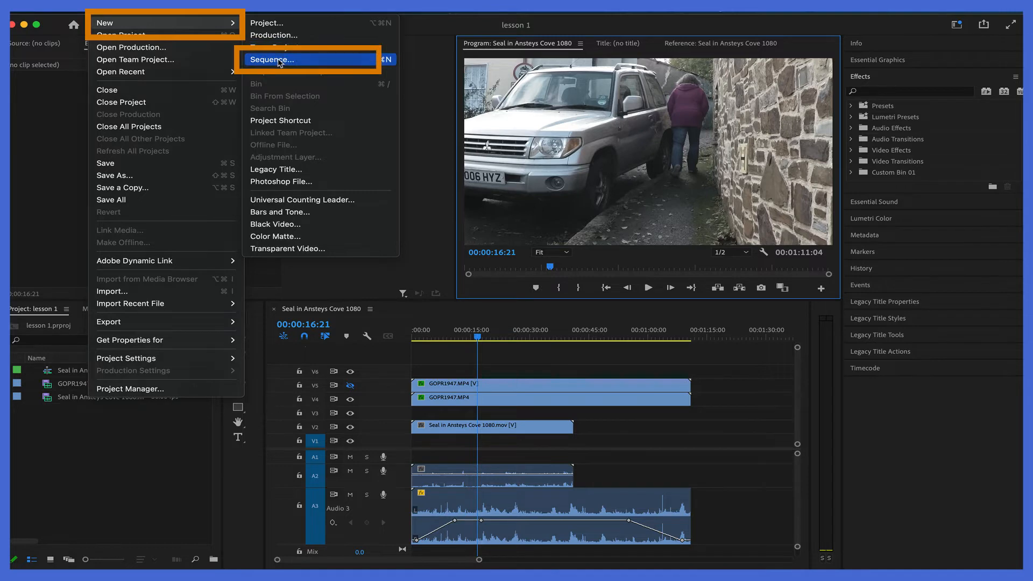
{"action": "left_click", "coordinate": [273, 59]}
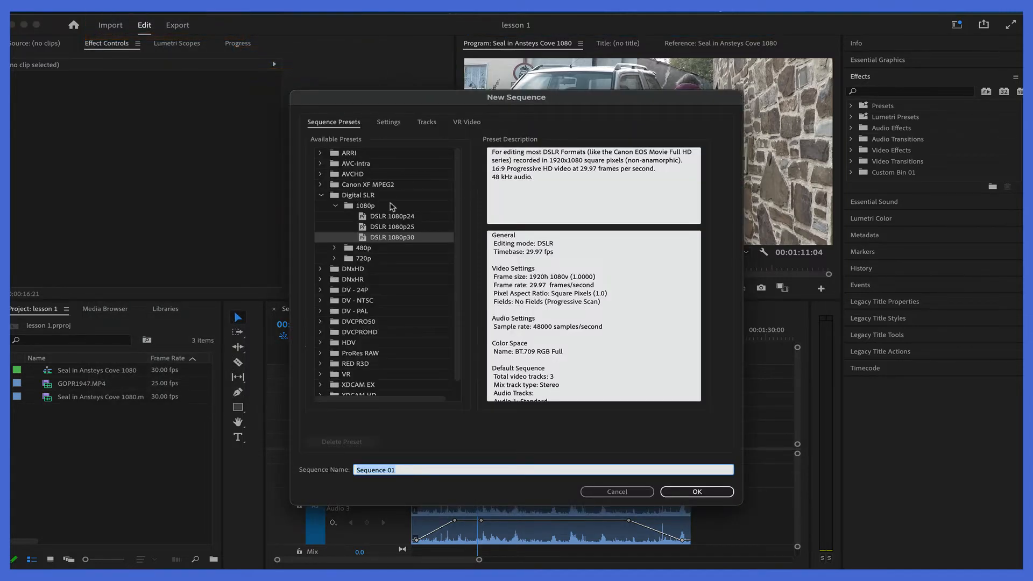
{"action": "mouse_move", "coordinate": [702, 436]}
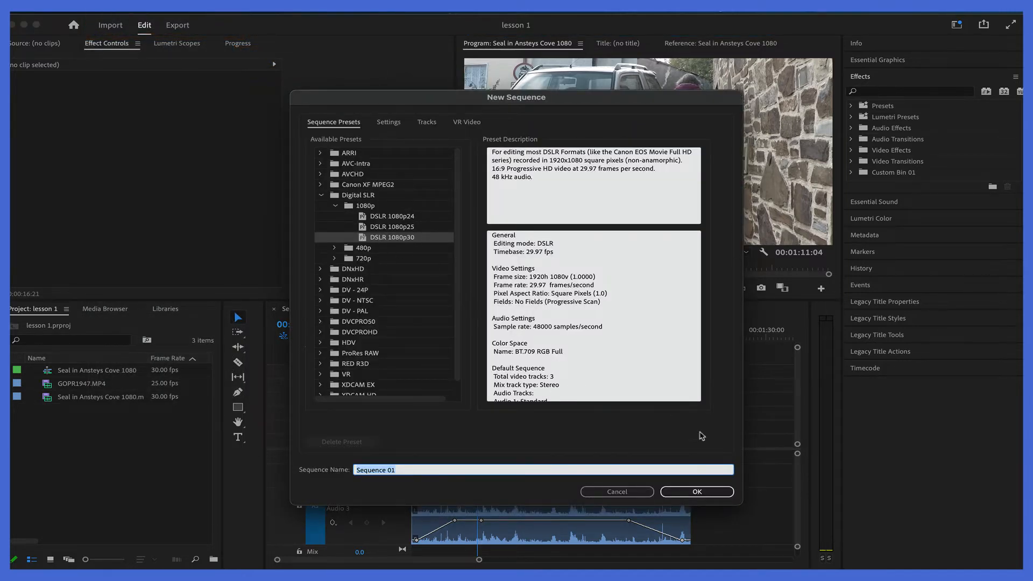
{"action": "left_click", "coordinate": [696, 492]}
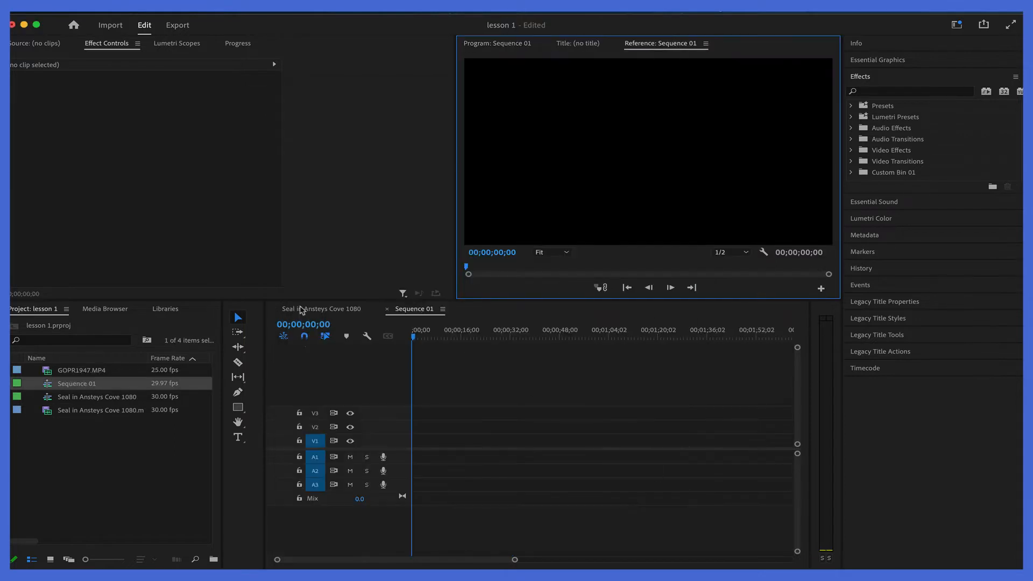
{"action": "mouse_move", "coordinate": [49, 369]}
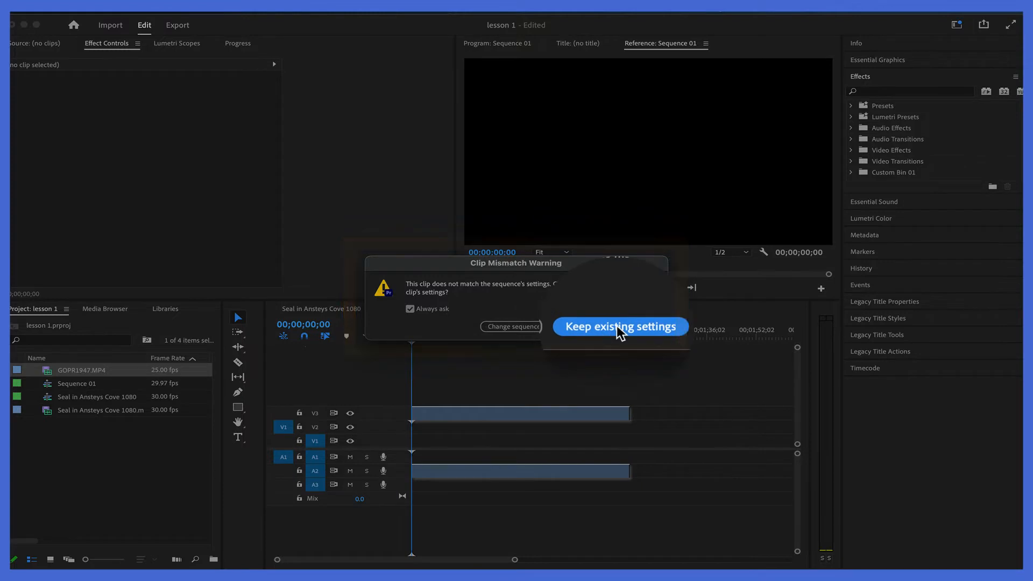
{"action": "left_click", "coordinate": [618, 326]}
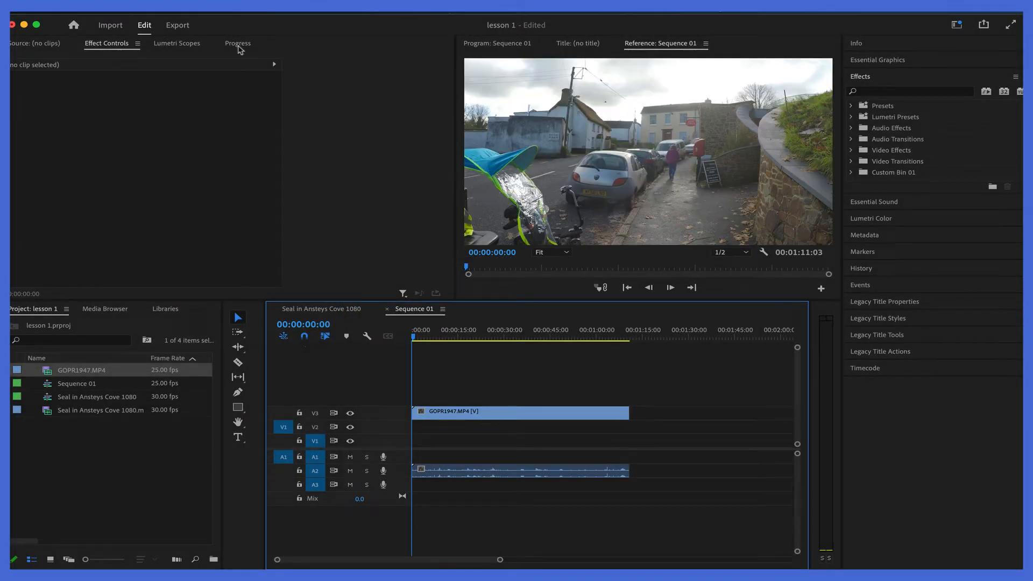
Change Sequence 01's frame size to 1920 × 1080 and accept deleting previews
{"action": "left_click", "coordinate": [143, 25]}
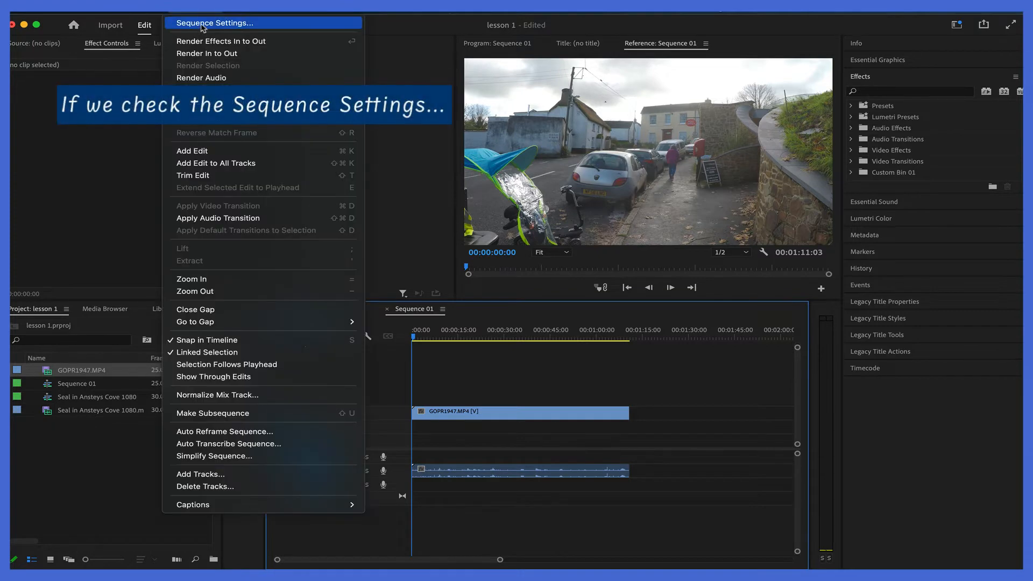
{"action": "left_click", "coordinate": [213, 23]}
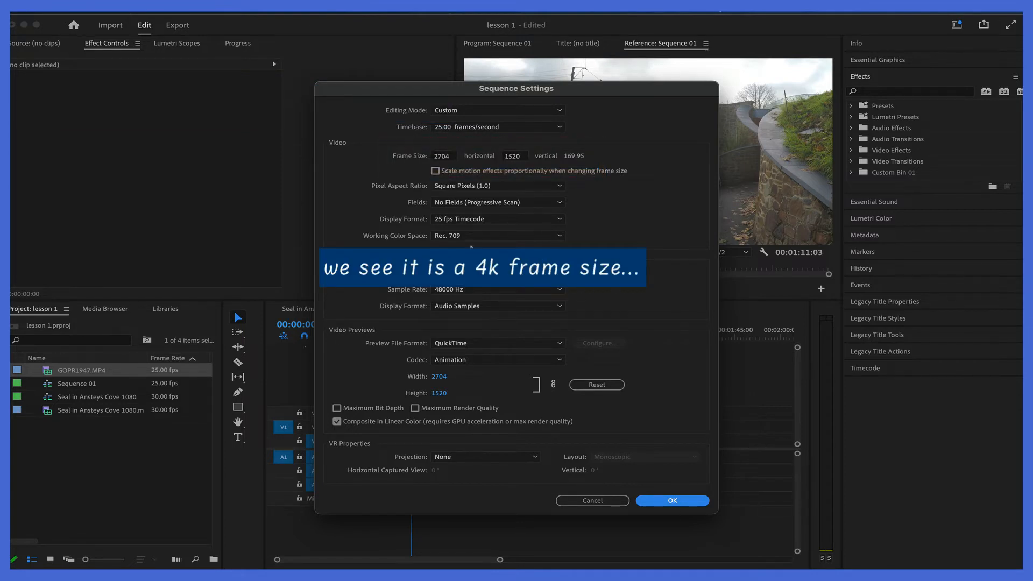
{"action": "left_click", "coordinate": [443, 155]}
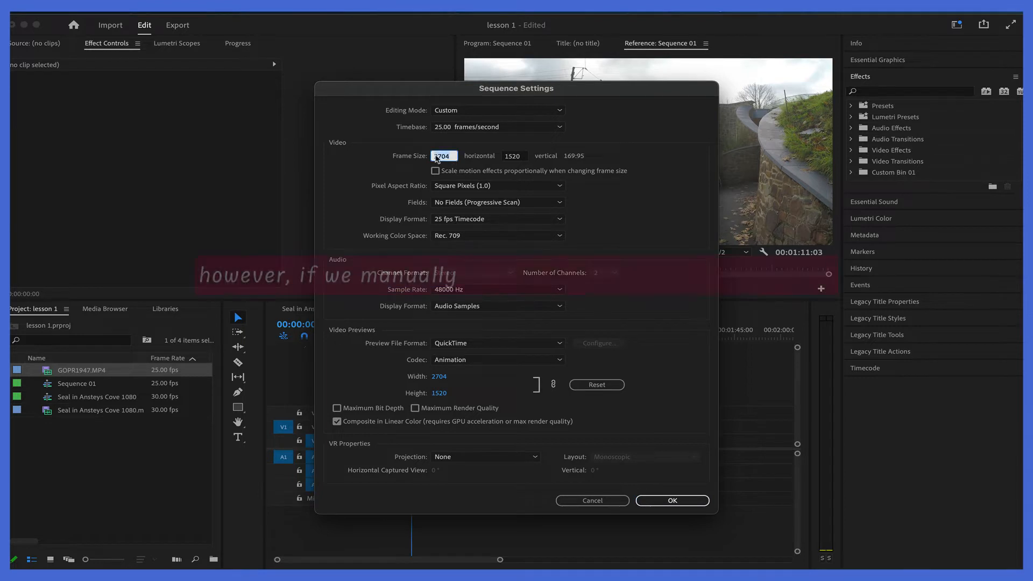
{"action": "type", "text": "1920"}
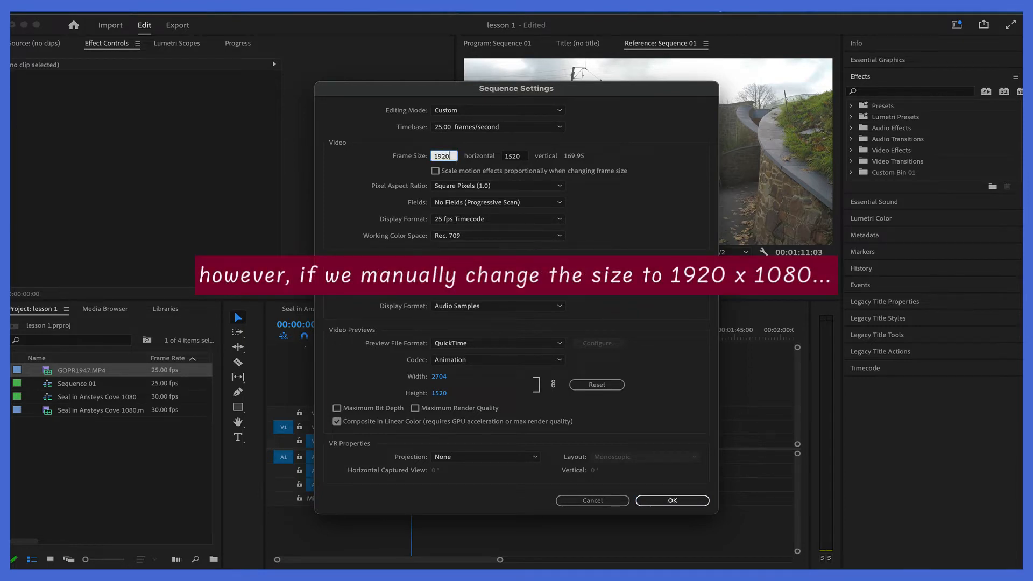
{"action": "type", "text": "1080"}
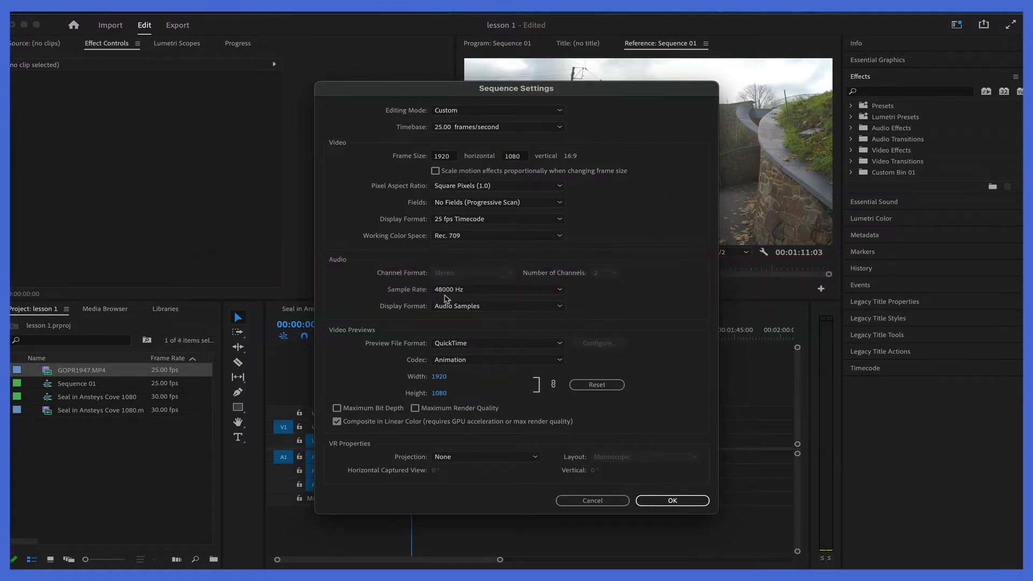
{"action": "mouse_move", "coordinate": [656, 465]}
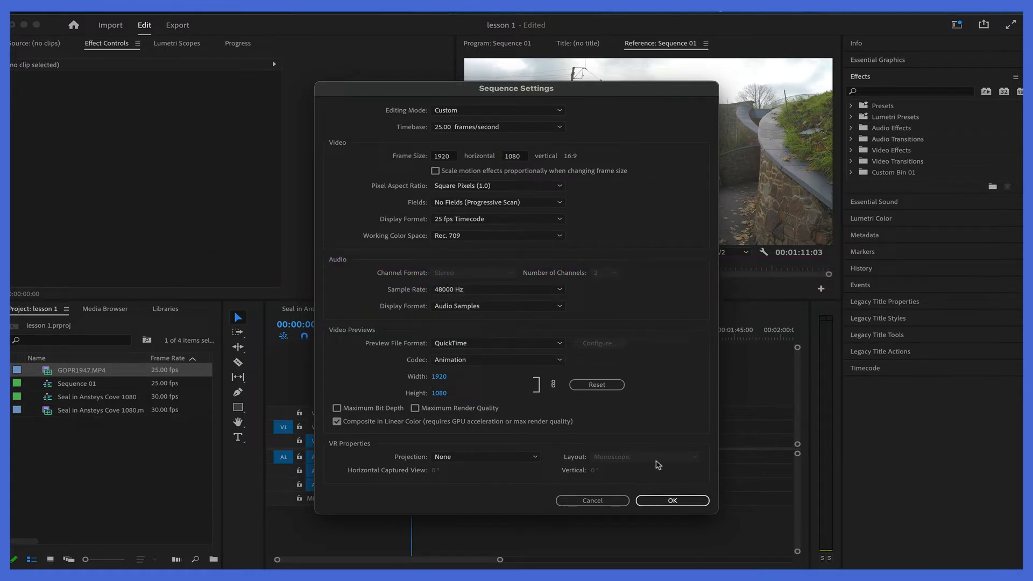
{"action": "left_click", "coordinate": [672, 501]}
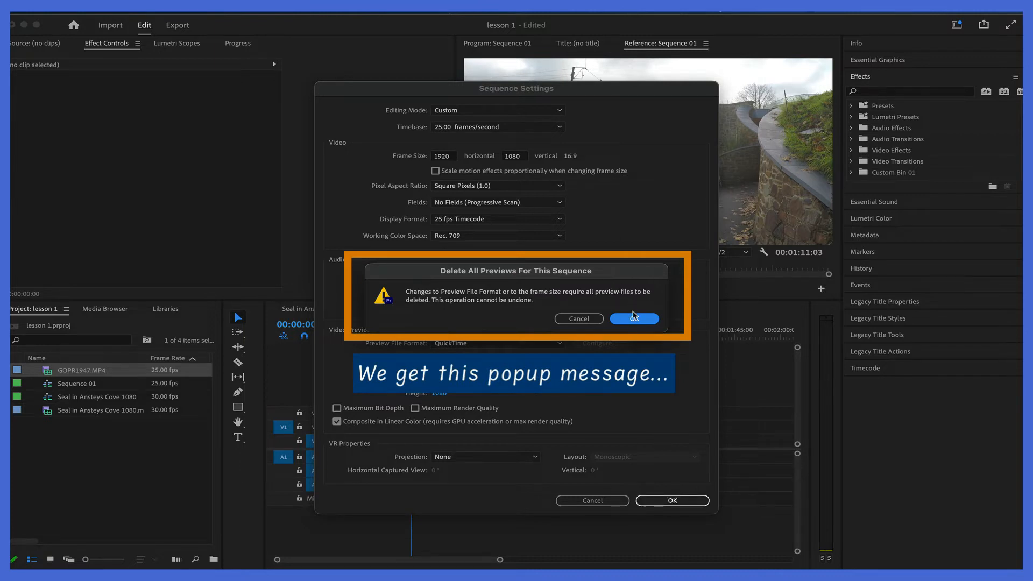
{"action": "left_click", "coordinate": [633, 319]}
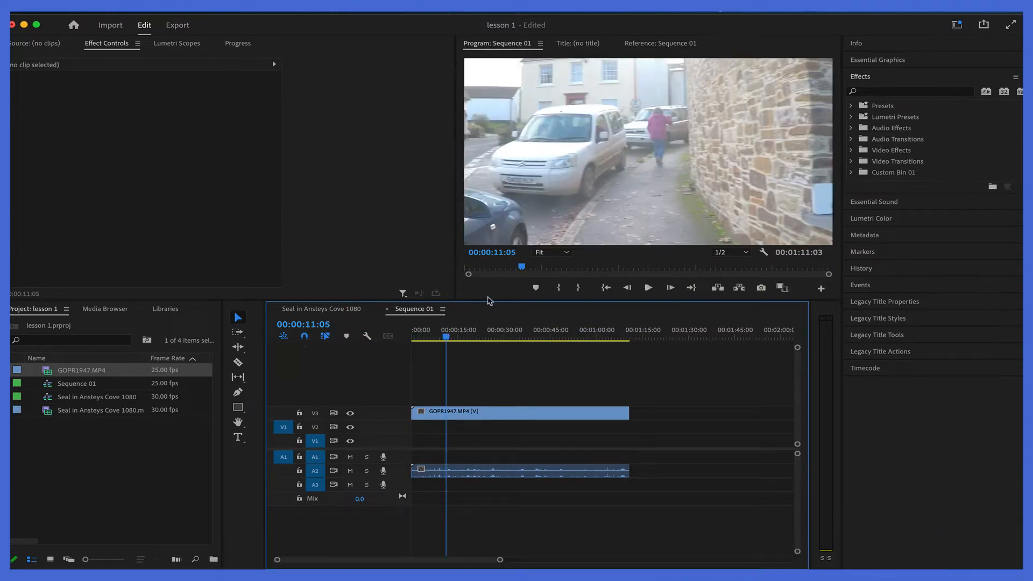
Drag the seal clip upward above the top track repeatedly to add extra video tracks
{"action": "left_click", "coordinate": [520, 411]}
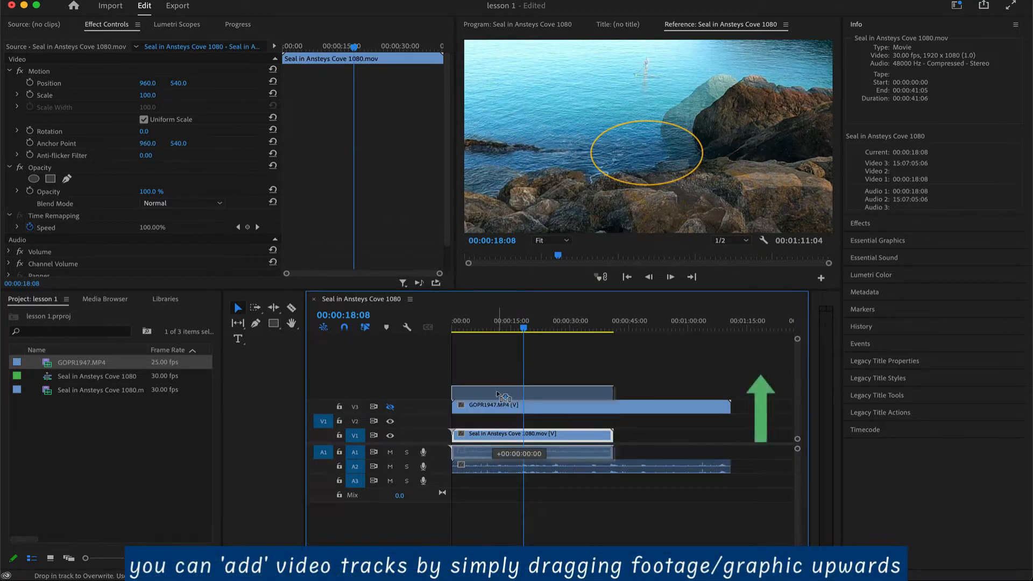
{"action": "left_click_drag", "start_coordinate": [532, 434], "coordinate": [532, 390]}
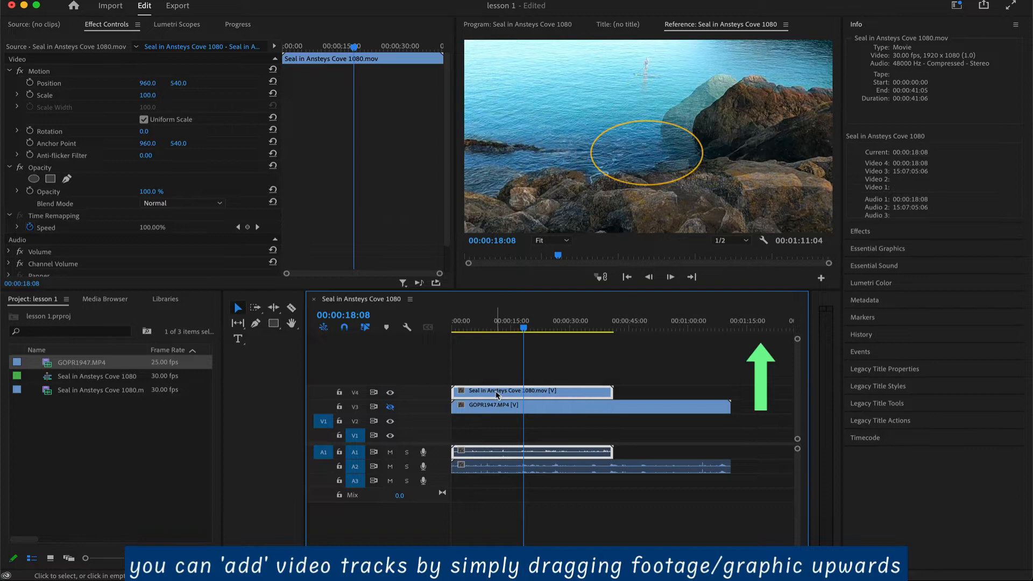
{"action": "left_click_drag", "start_coordinate": [534, 390], "coordinate": [534, 376]}
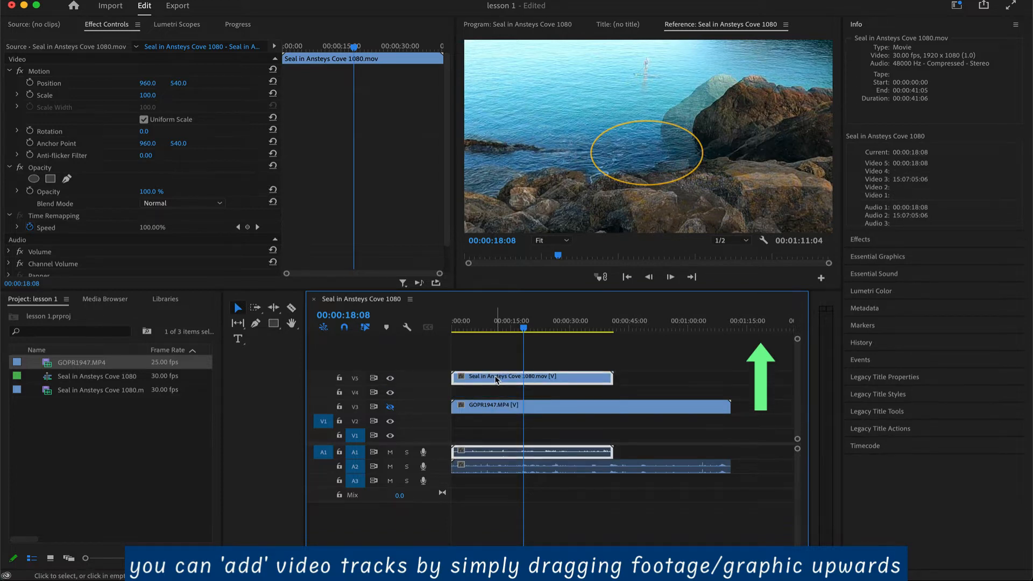
{"action": "left_click_drag", "start_coordinate": [531, 377], "coordinate": [532, 361]}
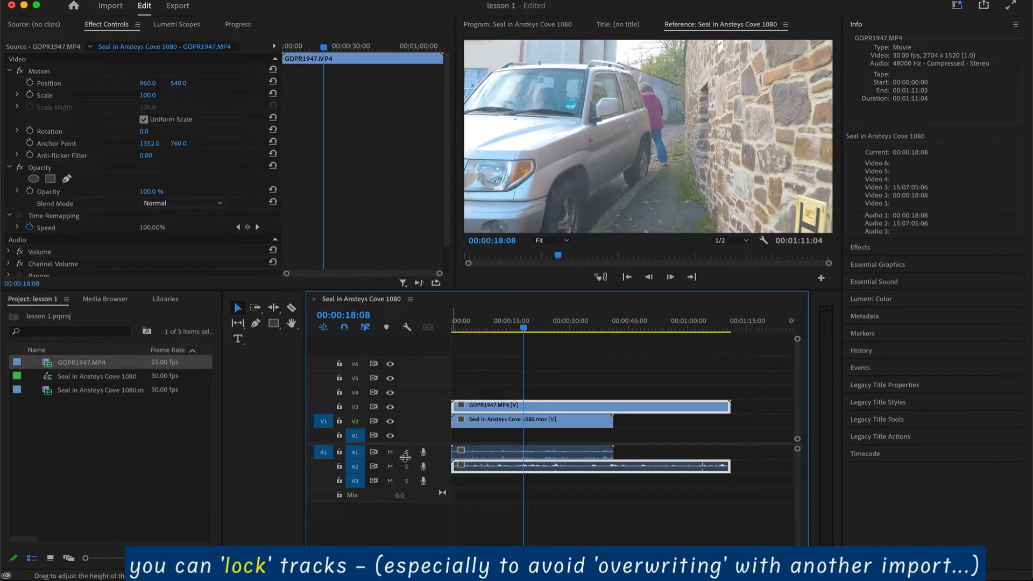
Toggle the audio track lock, then enlarge the audio track to show the seal clip's waveform
{"action": "left_click", "coordinate": [339, 453]}
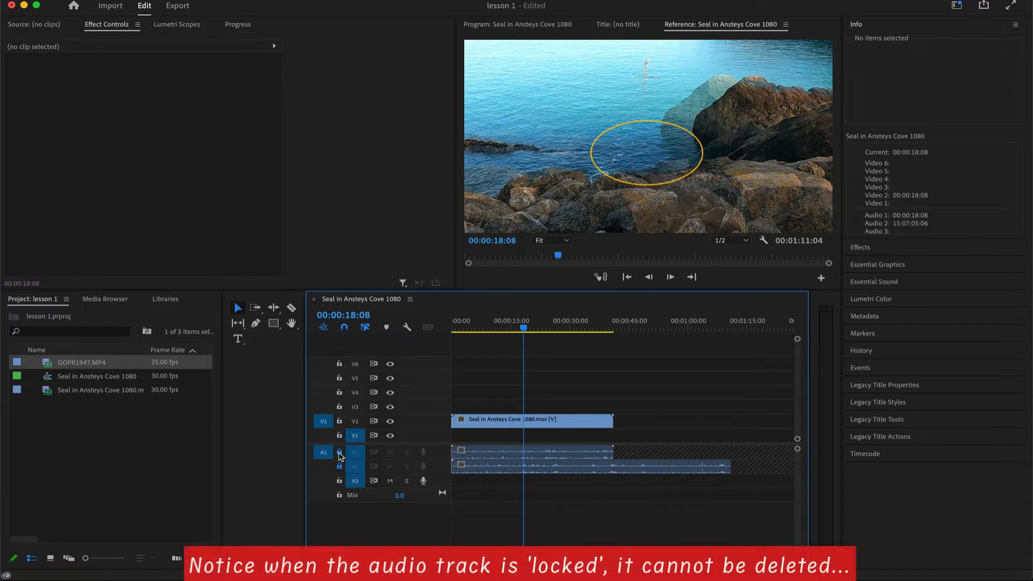
{"action": "left_click", "coordinate": [590, 466]}
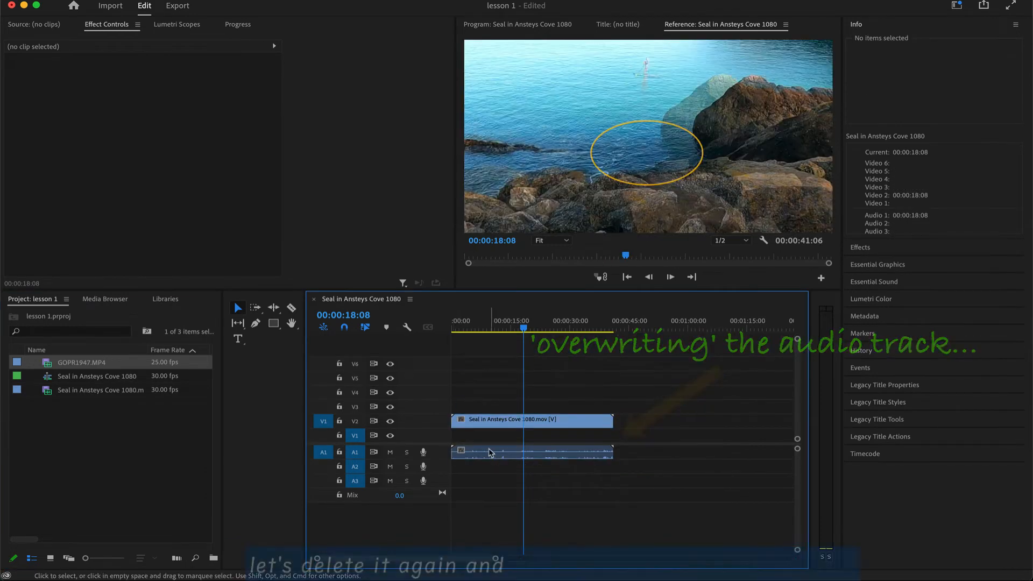
{"action": "left_click", "coordinate": [488, 452]}
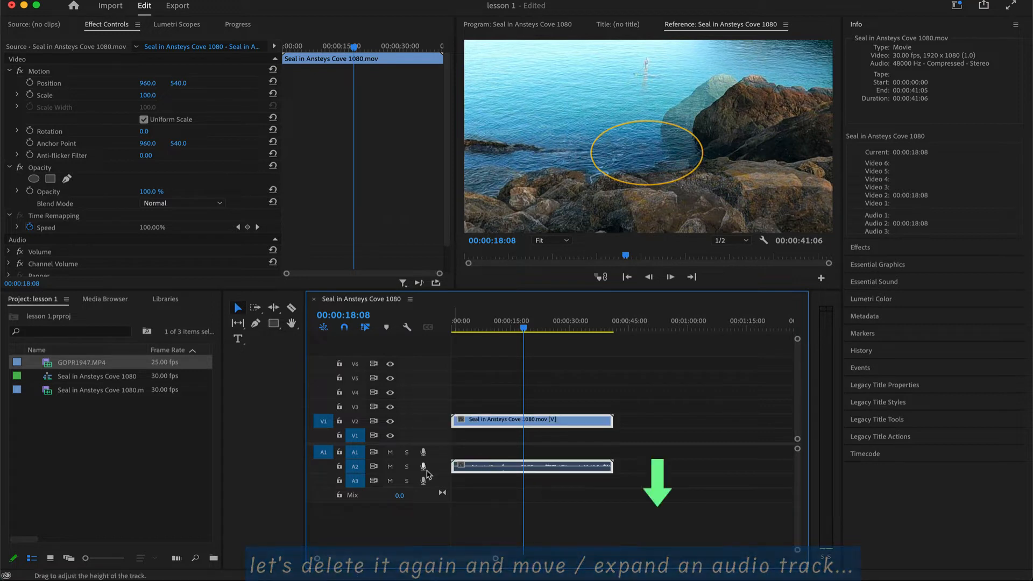
{"action": "left_click_drag", "start_coordinate": [428, 474], "coordinate": [434, 506]}
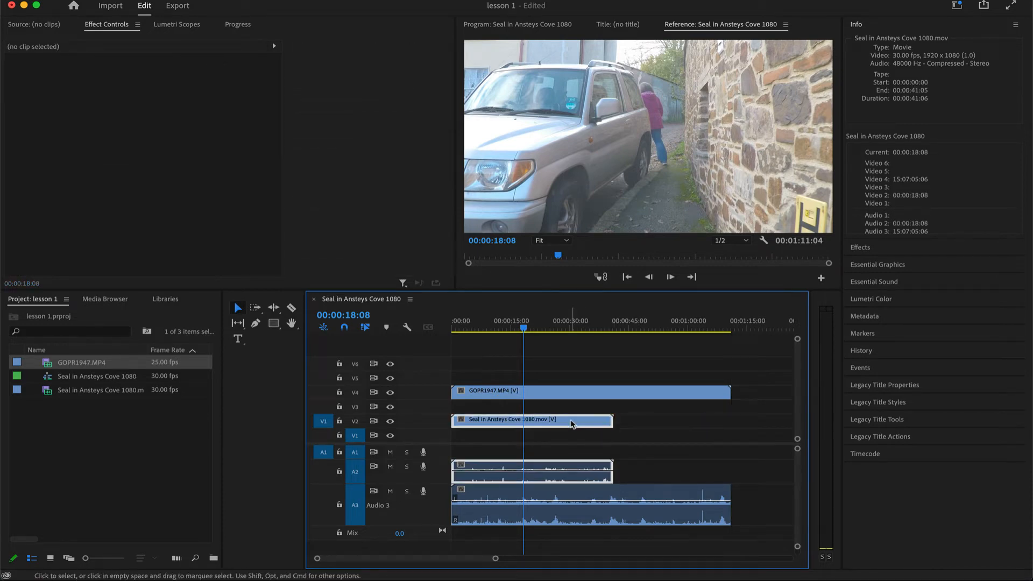
Unlink the seal clip's audio from its video, then select both and relink them
{"action": "right_click", "coordinate": [532, 420]}
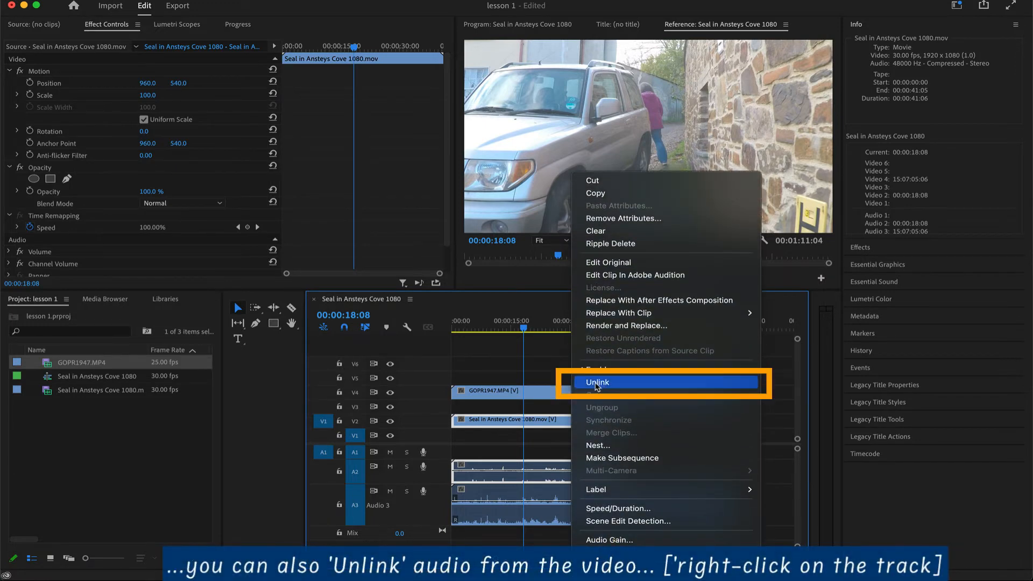
{"action": "left_click", "coordinate": [596, 382]}
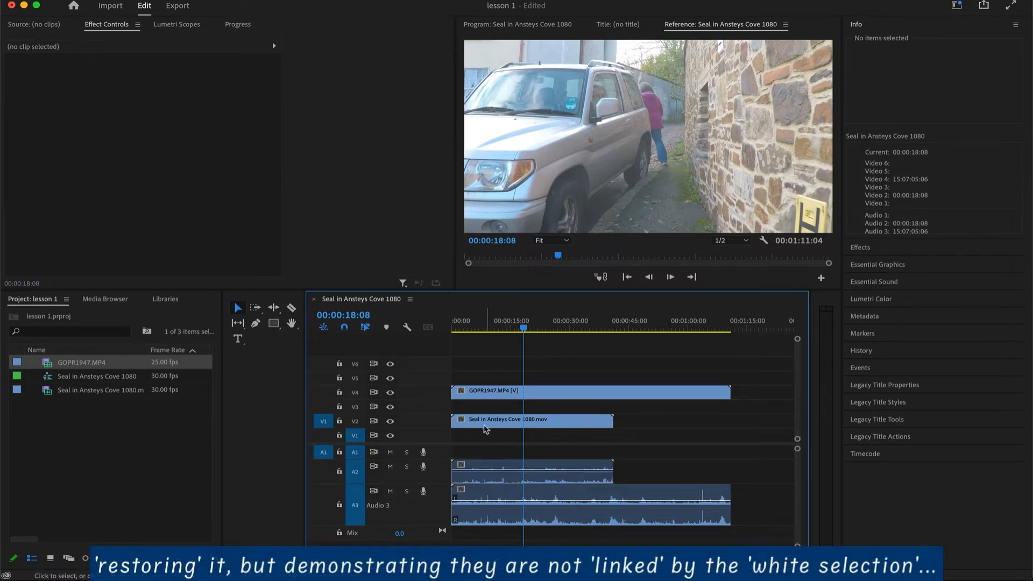
{"action": "left_click", "coordinate": [532, 419]}
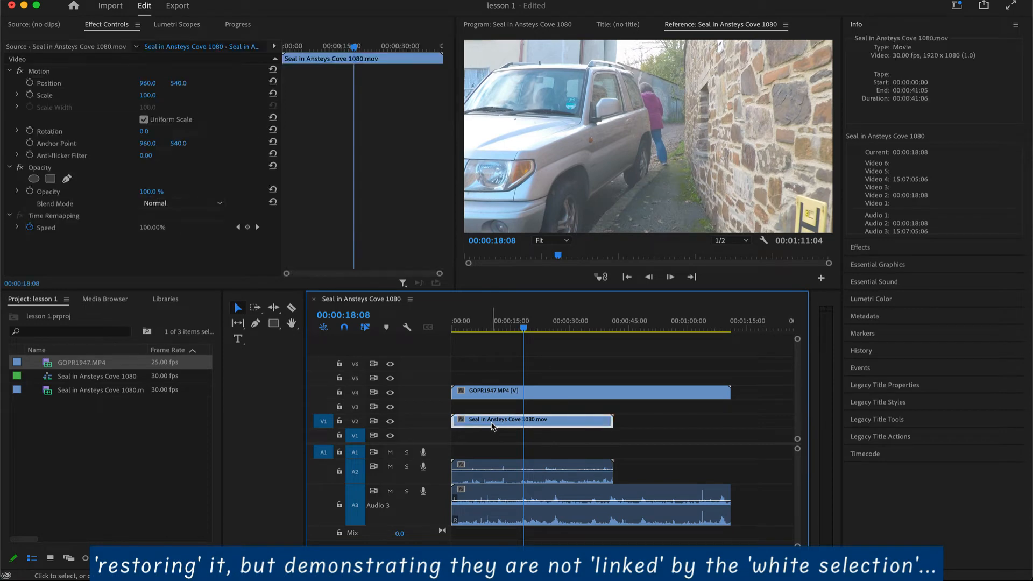
{"action": "left_click", "coordinate": [530, 470]}
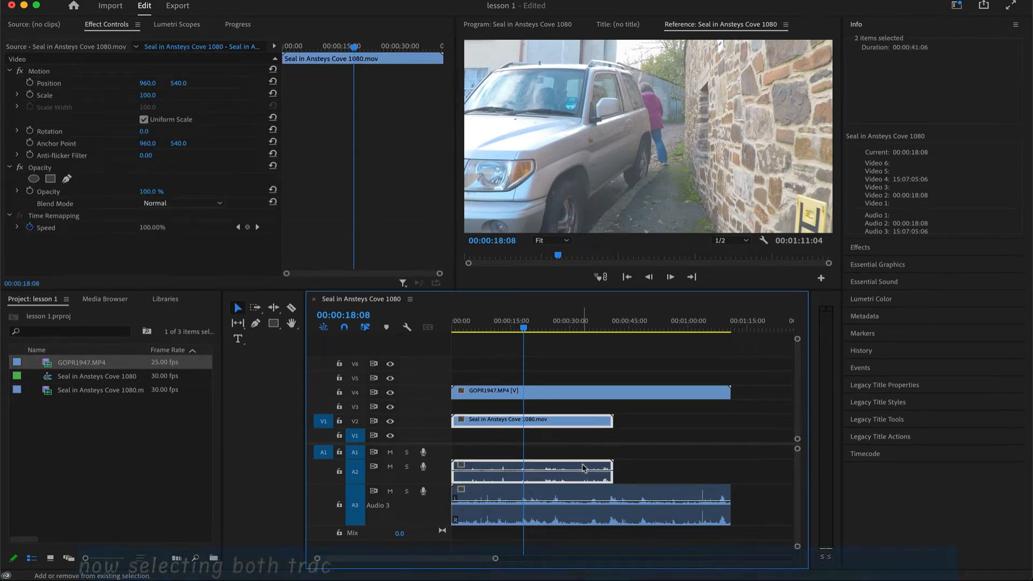
{"action": "right_click", "coordinate": [580, 421]}
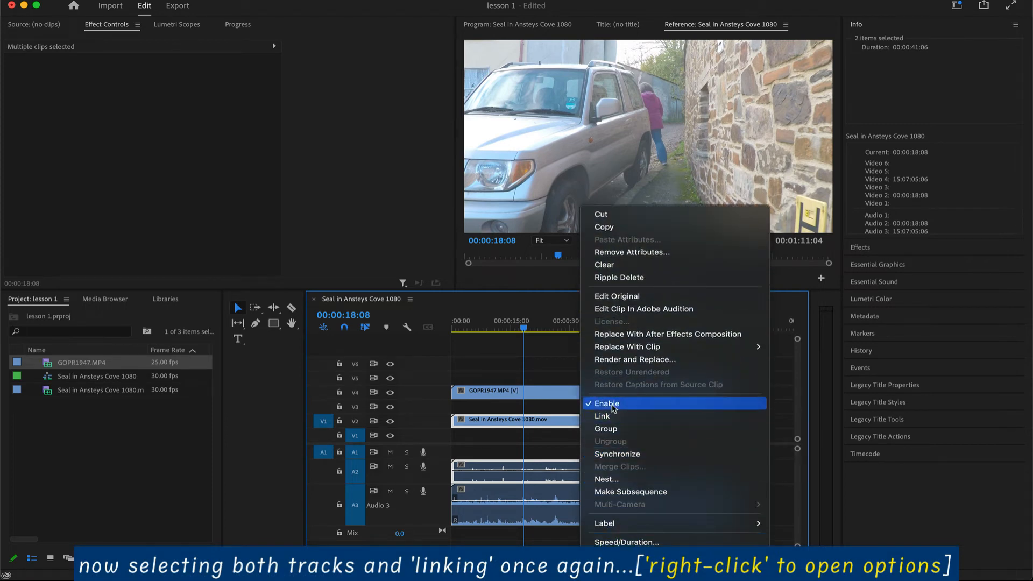
{"action": "left_click", "coordinate": [602, 416]}
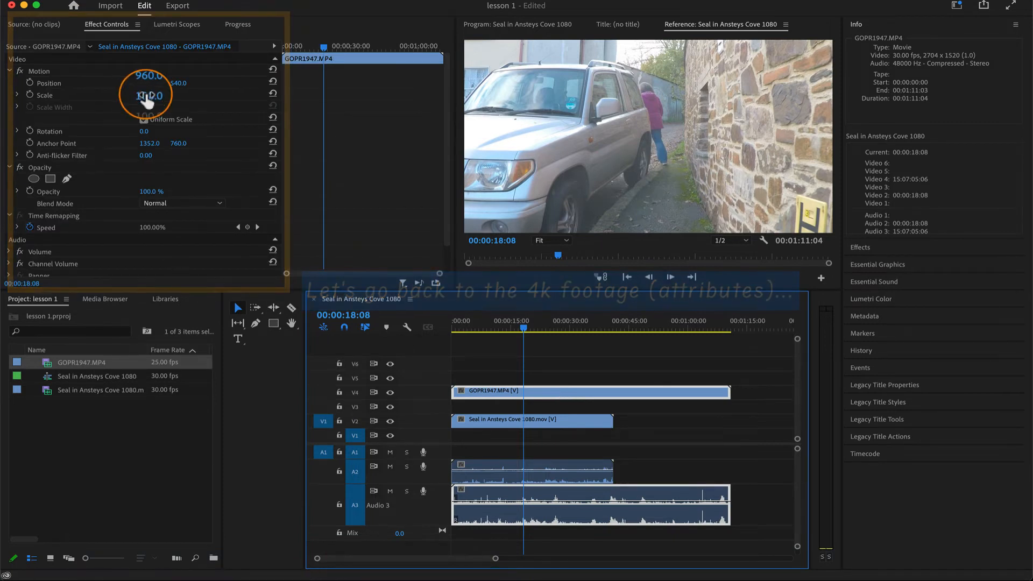
Shrink the GoPro clip's scale to 72 and raise Lumetri Basic Correction contrast to 65
{"action": "left_click_drag", "start_coordinate": [152, 96], "coordinate": [152, 106]}
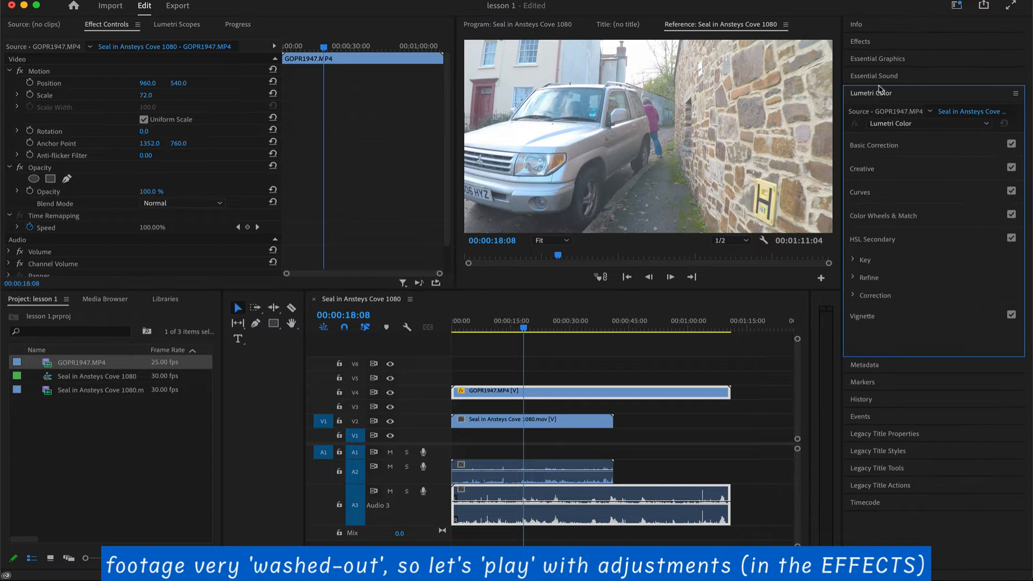
{"action": "mouse_move", "coordinate": [891, 147]}
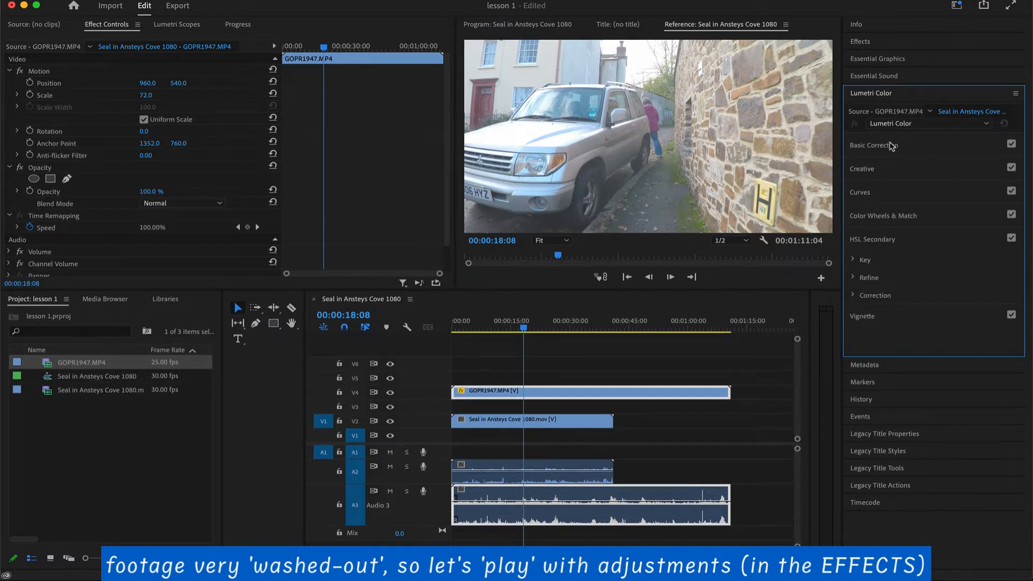
{"action": "left_click", "coordinate": [873, 145]}
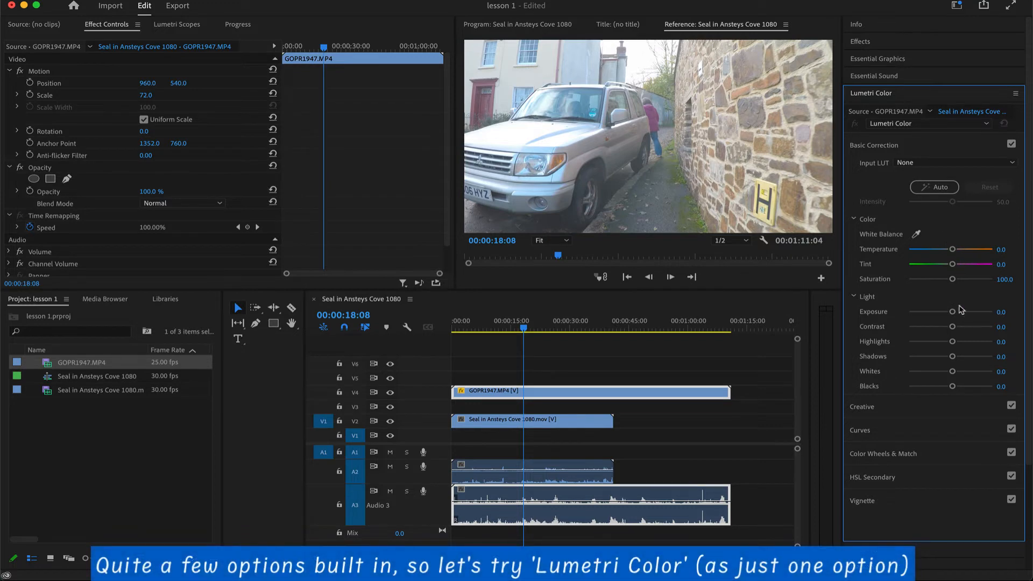
{"action": "left_click_drag", "start_coordinate": [951, 326], "coordinate": [970, 326]}
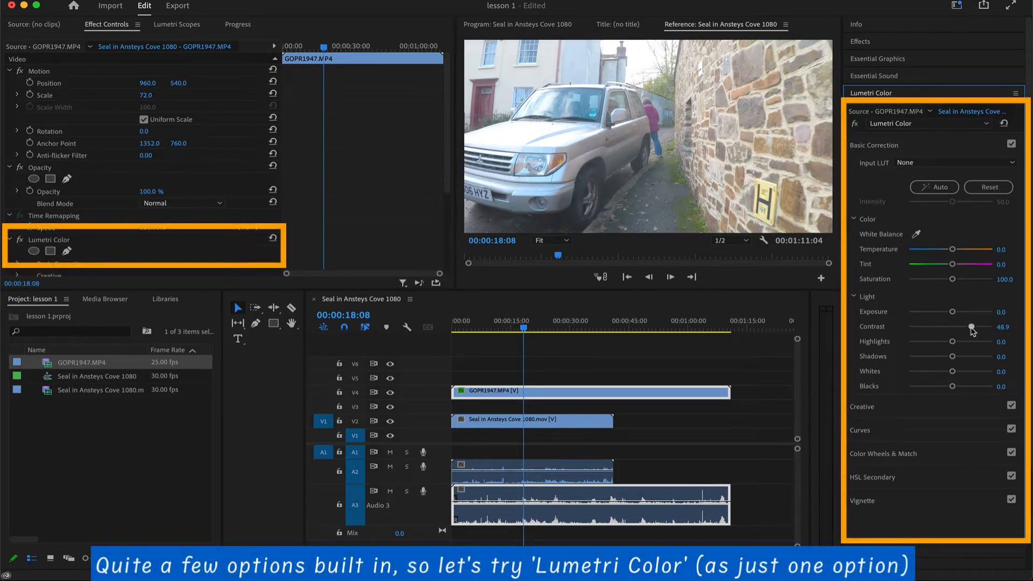
{"action": "left_click_drag", "start_coordinate": [972, 326], "coordinate": [994, 326]}
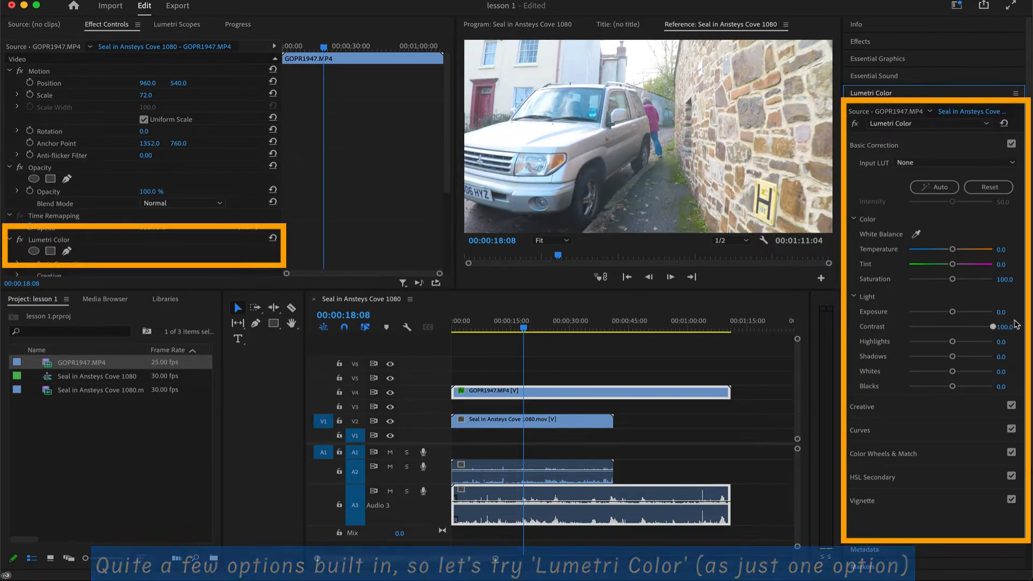
Lower highlights to about -27, shadows to -97.1 and blacks to -32.8
{"action": "left_click_drag", "start_coordinate": [992, 326], "coordinate": [939, 341]}
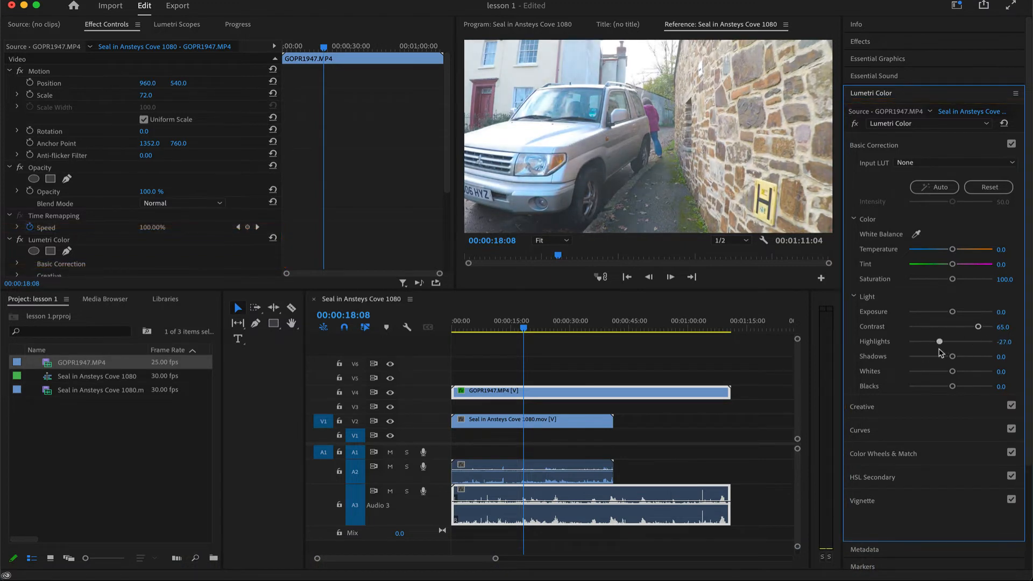
{"action": "left_click_drag", "start_coordinate": [951, 356], "coordinate": [910, 356]}
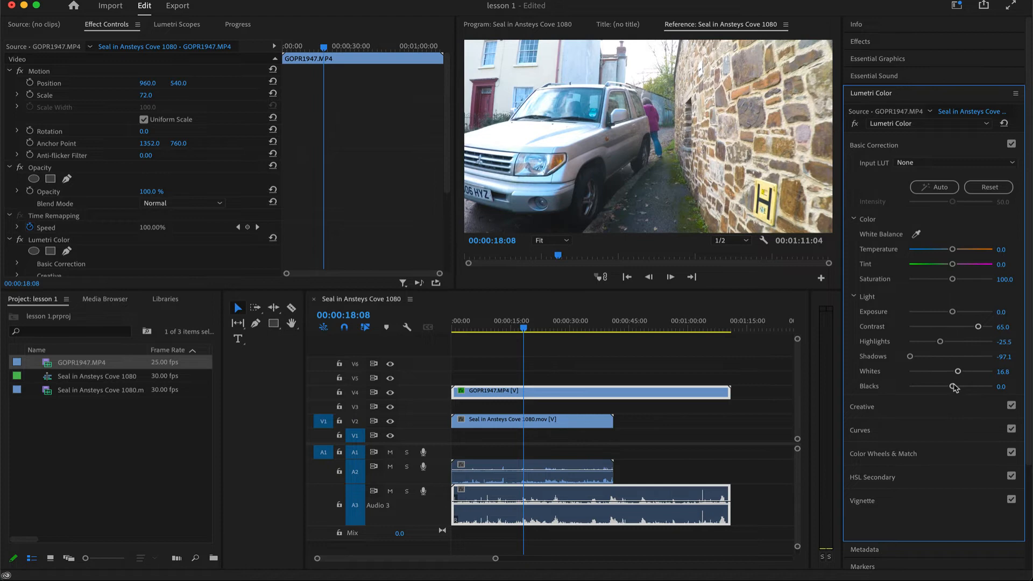
{"action": "left_click_drag", "start_coordinate": [959, 387], "coordinate": [938, 387]}
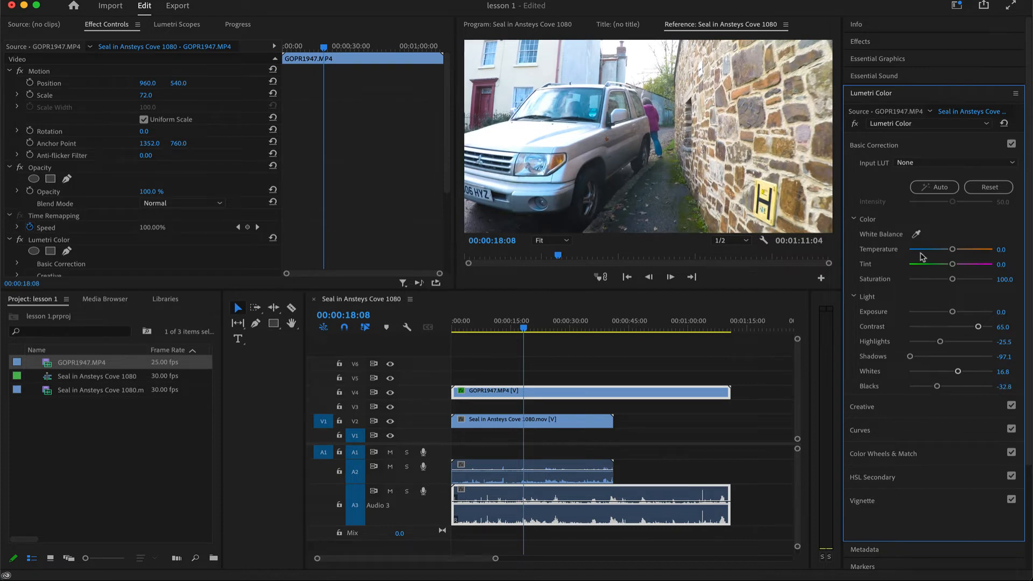
{"action": "mouse_move", "coordinate": [545, 392]}
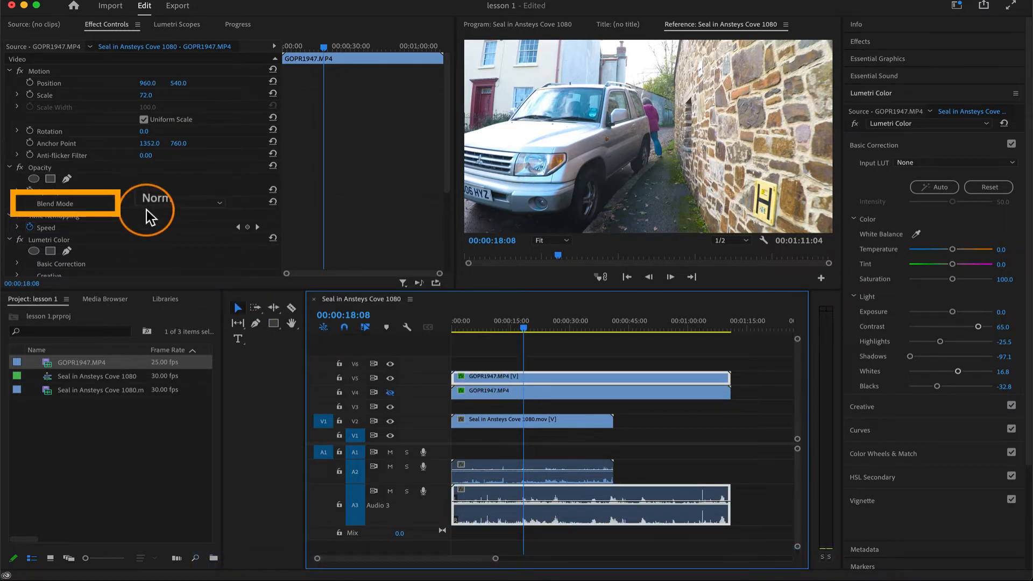
Blend the duplicated V5 GoPro clip with Multiply at 87% opacity over the original
{"action": "left_click", "coordinate": [181, 203]}
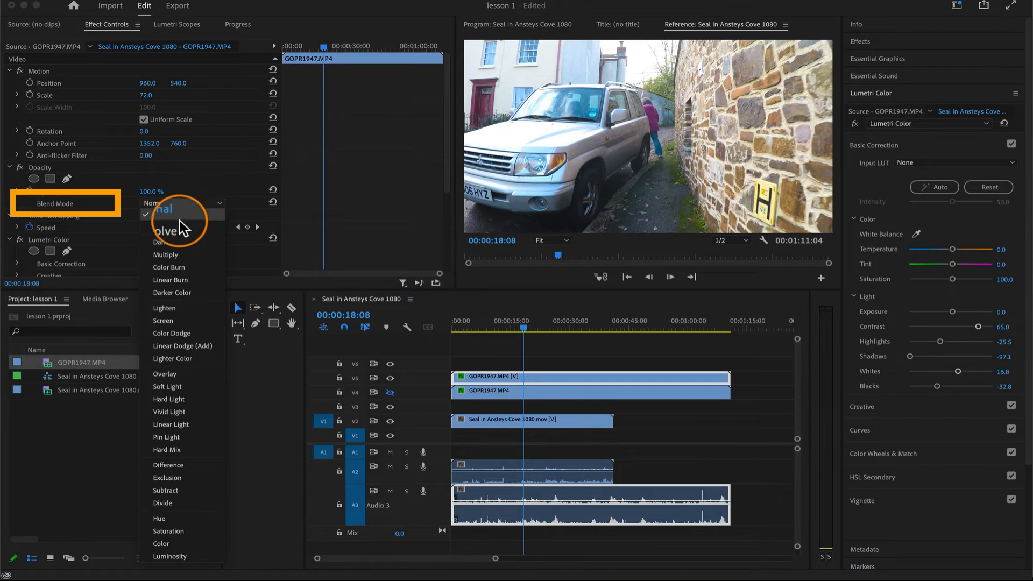
{"action": "left_click", "coordinate": [166, 254]}
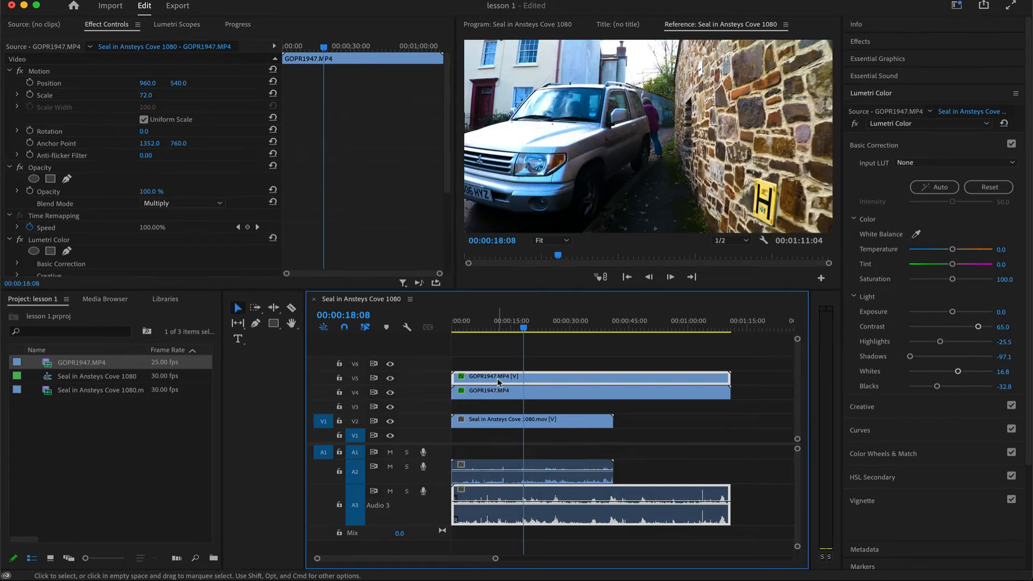
{"action": "left_click", "coordinate": [389, 380]}
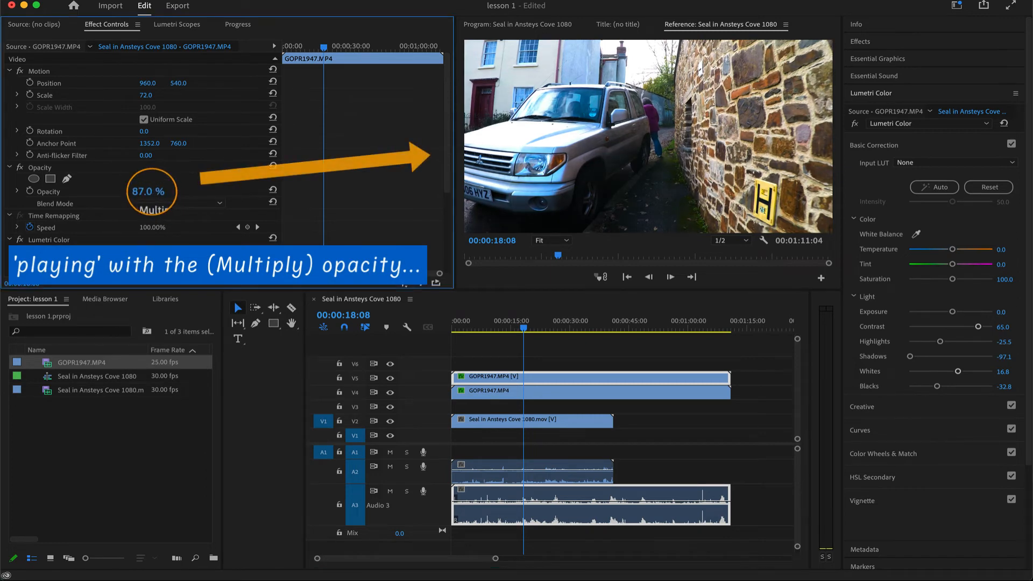
{"action": "left_click_drag", "start_coordinate": [151, 192], "coordinate": [139, 191]}
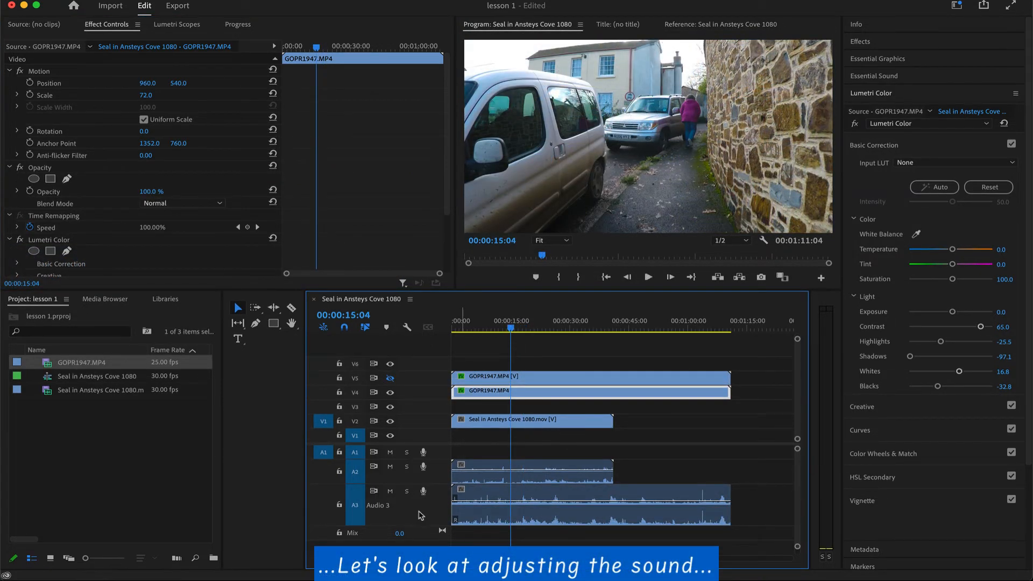
{"action": "mouse_move", "coordinate": [466, 505]}
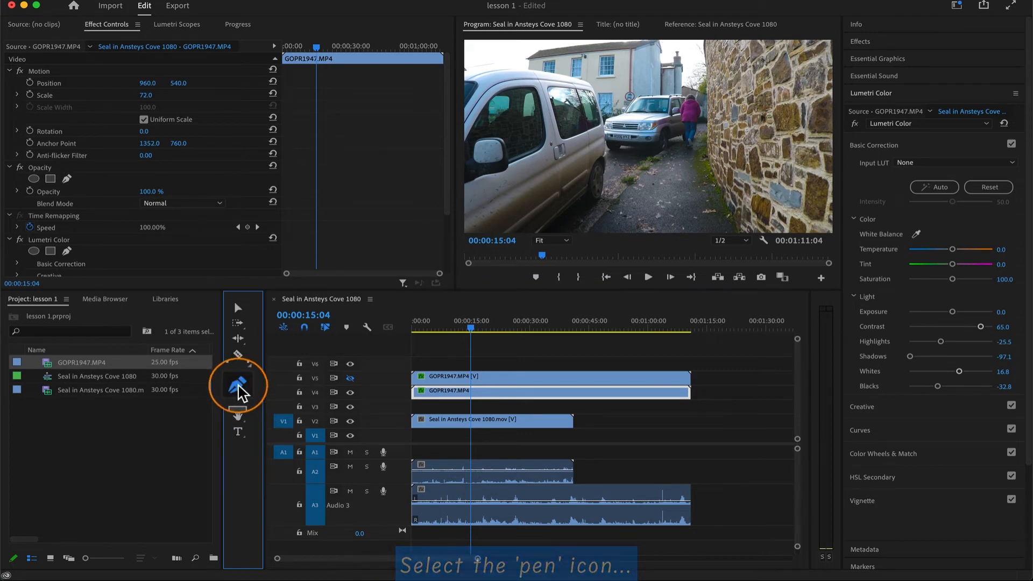
Lower the Audio 3 clip's volume to about -7.9 dB with the Pen tool
{"action": "left_click", "coordinate": [237, 385]}
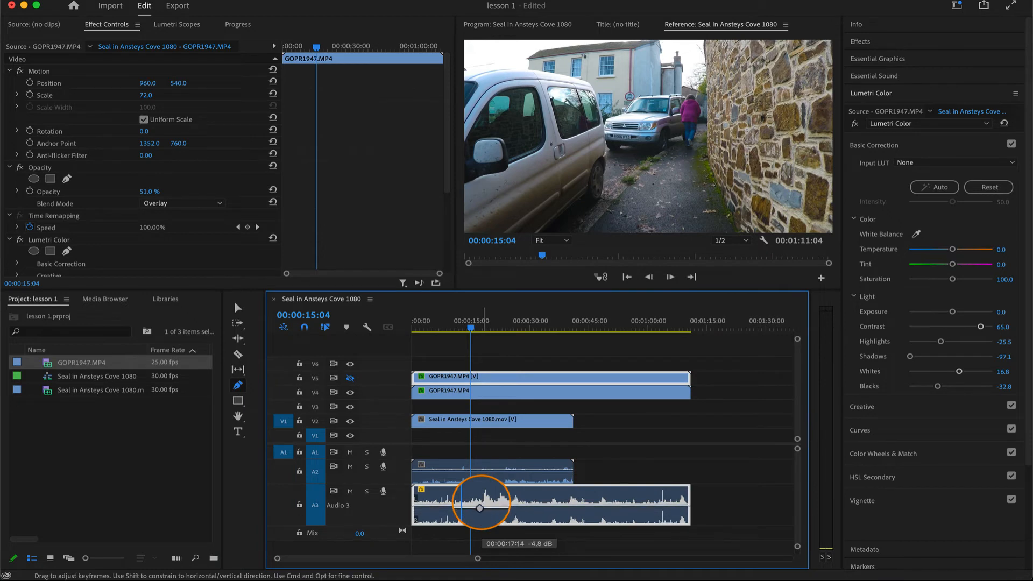
{"action": "left_click_drag", "start_coordinate": [479, 501], "coordinate": [479, 513]}
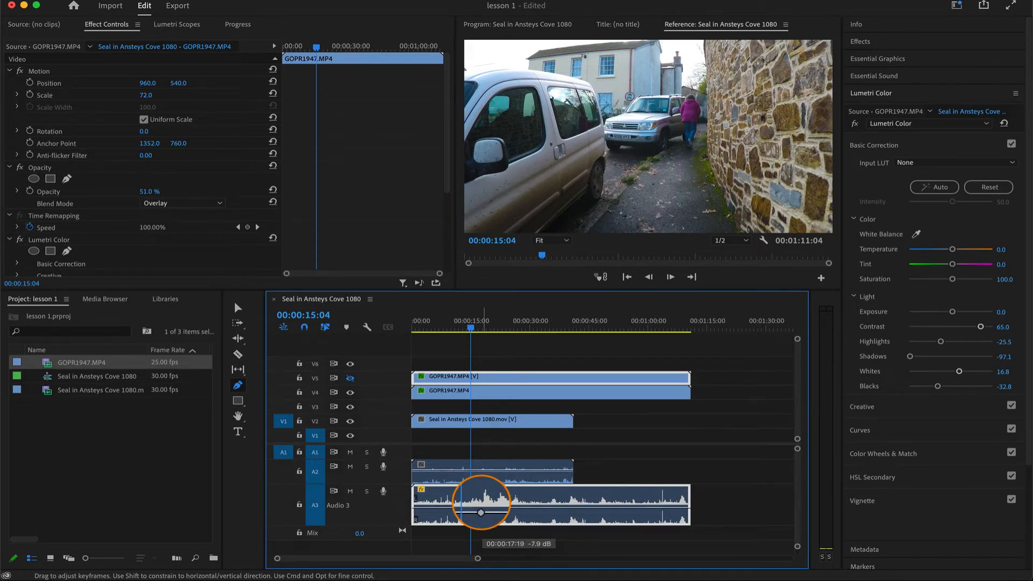
{"action": "left_click_drag", "start_coordinate": [481, 503], "coordinate": [481, 509]}
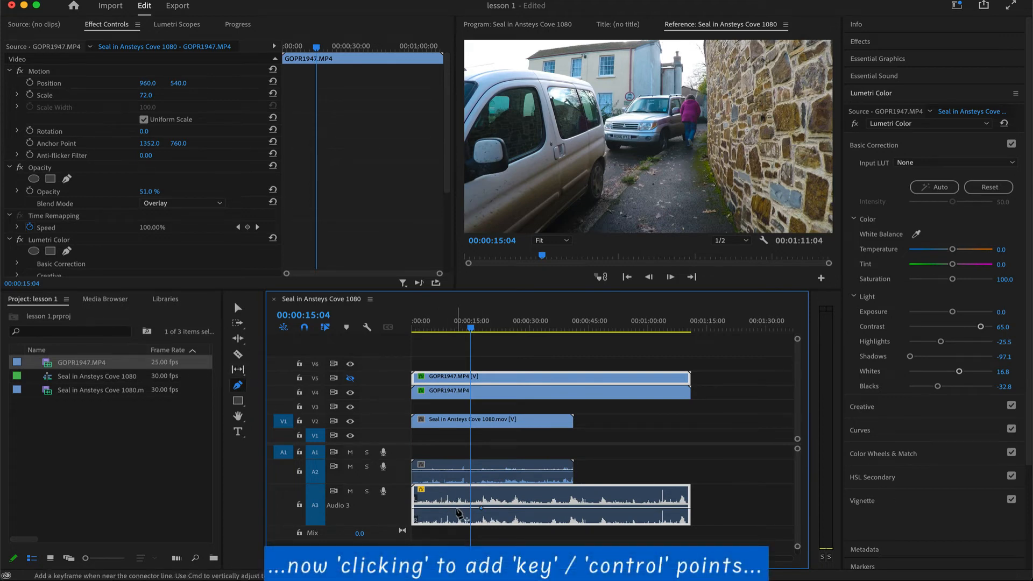
Add volume keyframes so the Audio 3 clip fades in from silence at its start
{"action": "left_click", "coordinate": [454, 498]}
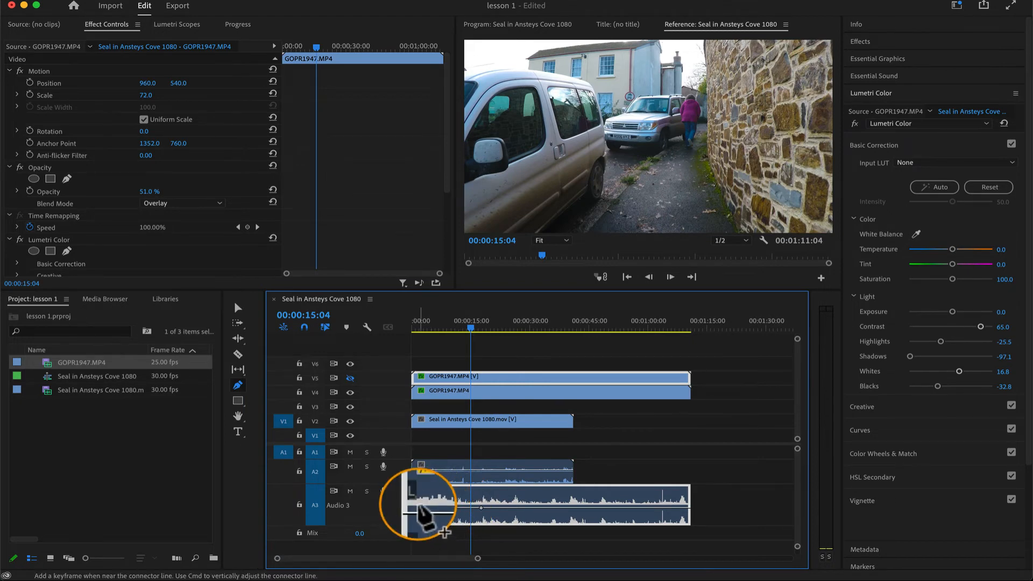
{"action": "left_click_drag", "start_coordinate": [419, 489], "coordinate": [419, 539]}
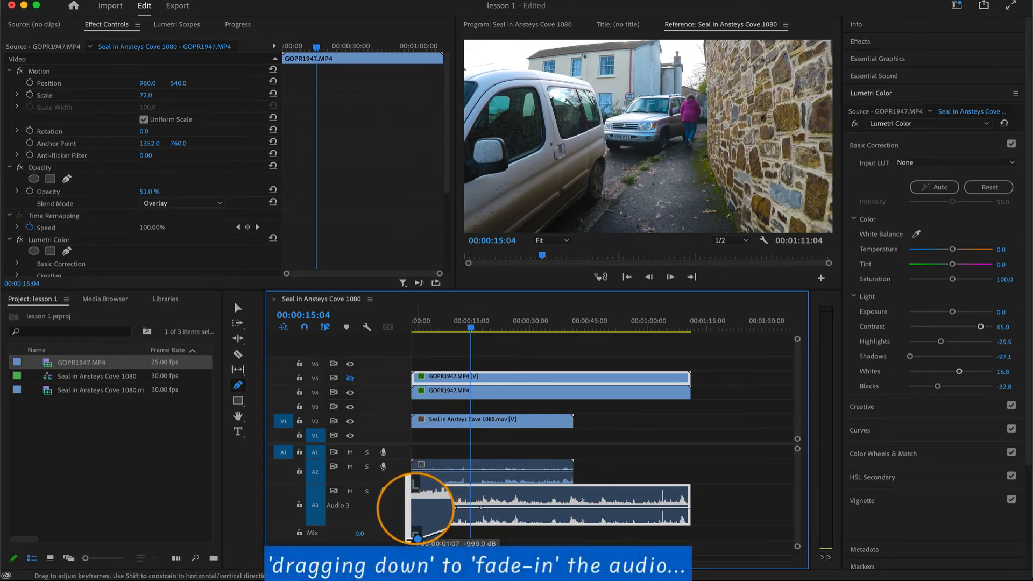
{"action": "left_click_drag", "start_coordinate": [418, 491], "coordinate": [432, 518]}
{"action": "type", "text": "colo"}
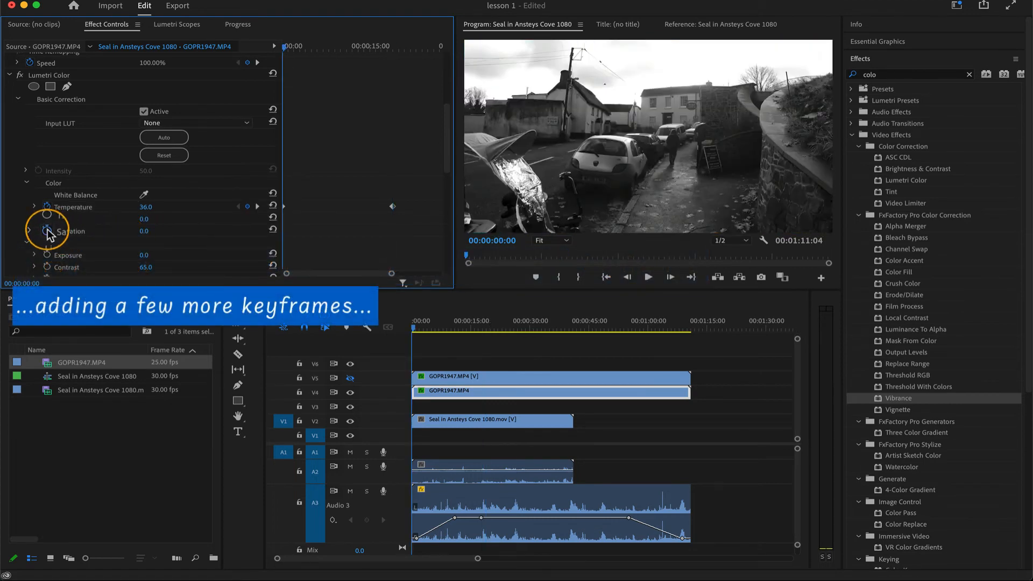
Keyframe Lumetri saturation from 0 up to a vivid value and play back the change
{"action": "left_click", "coordinate": [147, 230]}
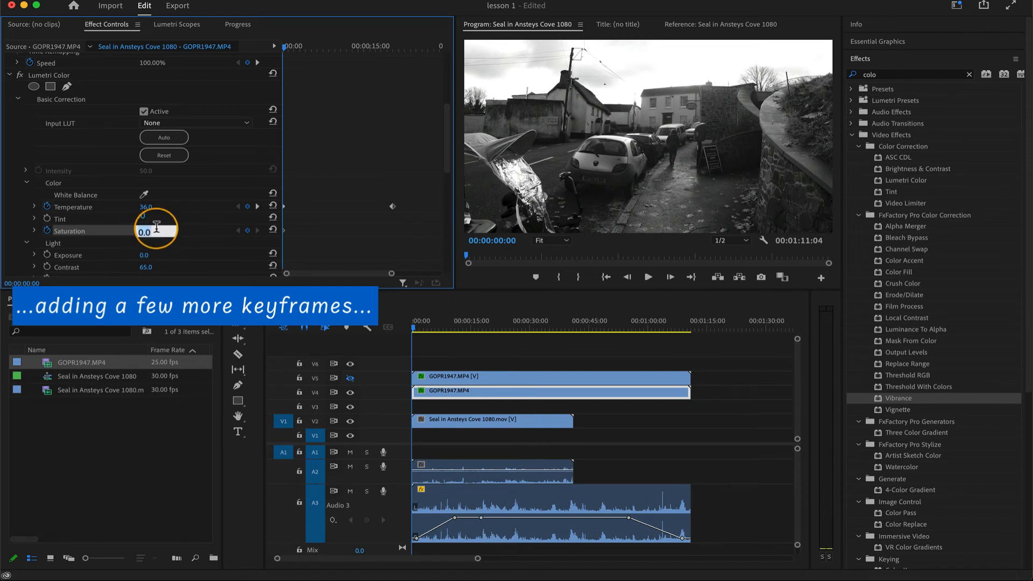
{"action": "type", "text": "100"}
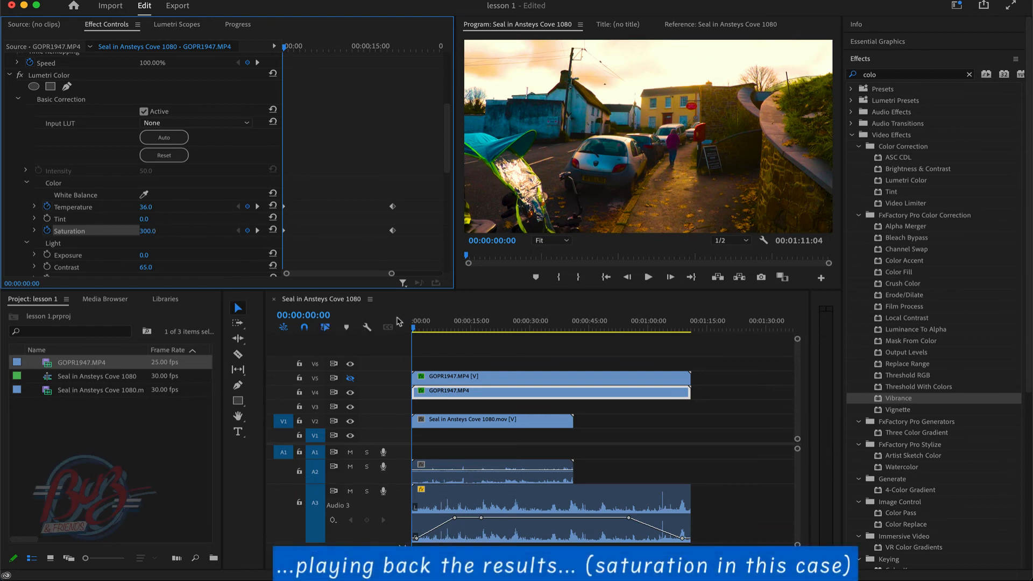
{"action": "left_click", "coordinate": [646, 277]}
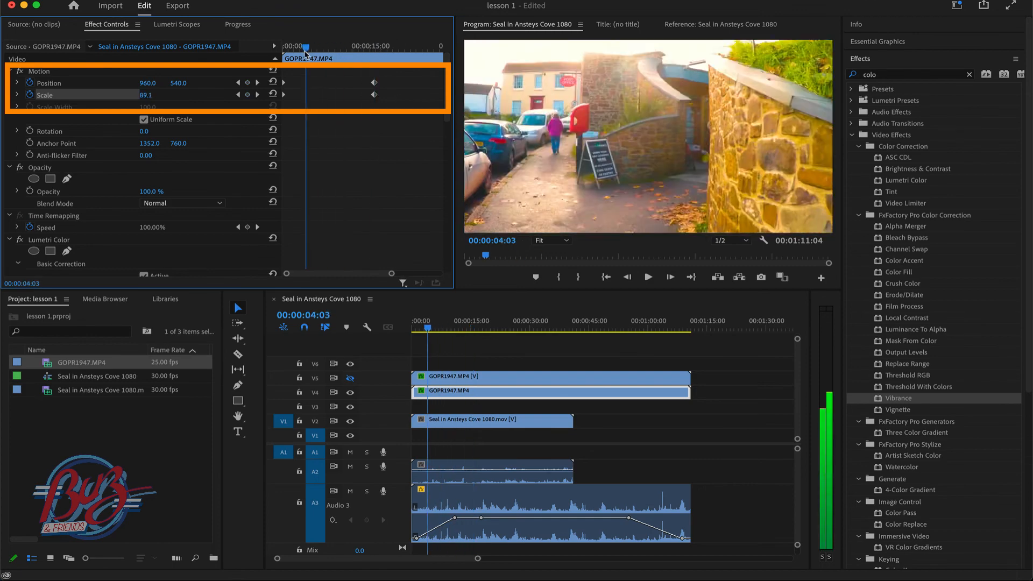
Play back the GoPro clip to preview its position and scale zoom-in animation
{"action": "left_click", "coordinate": [647, 276]}
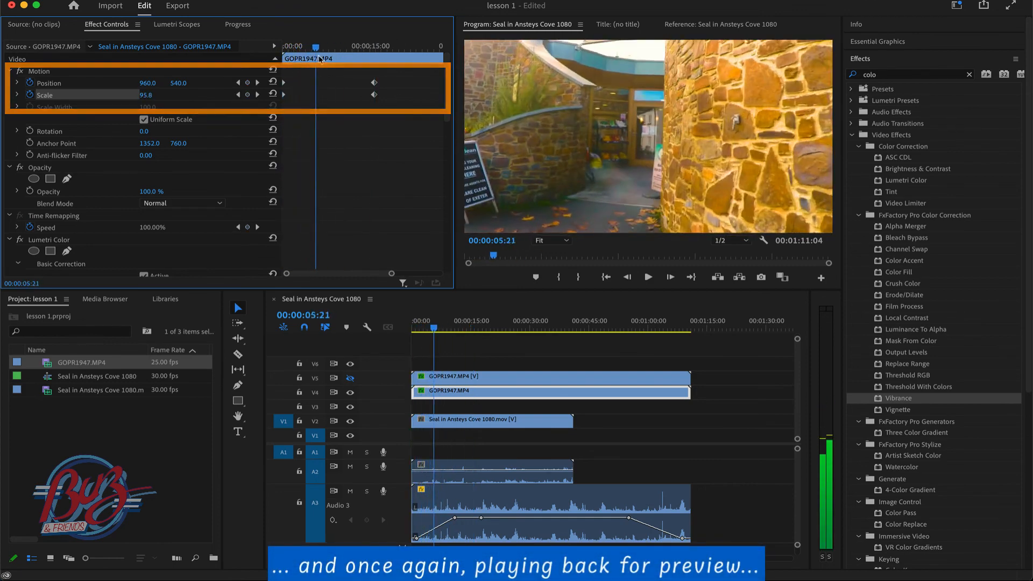